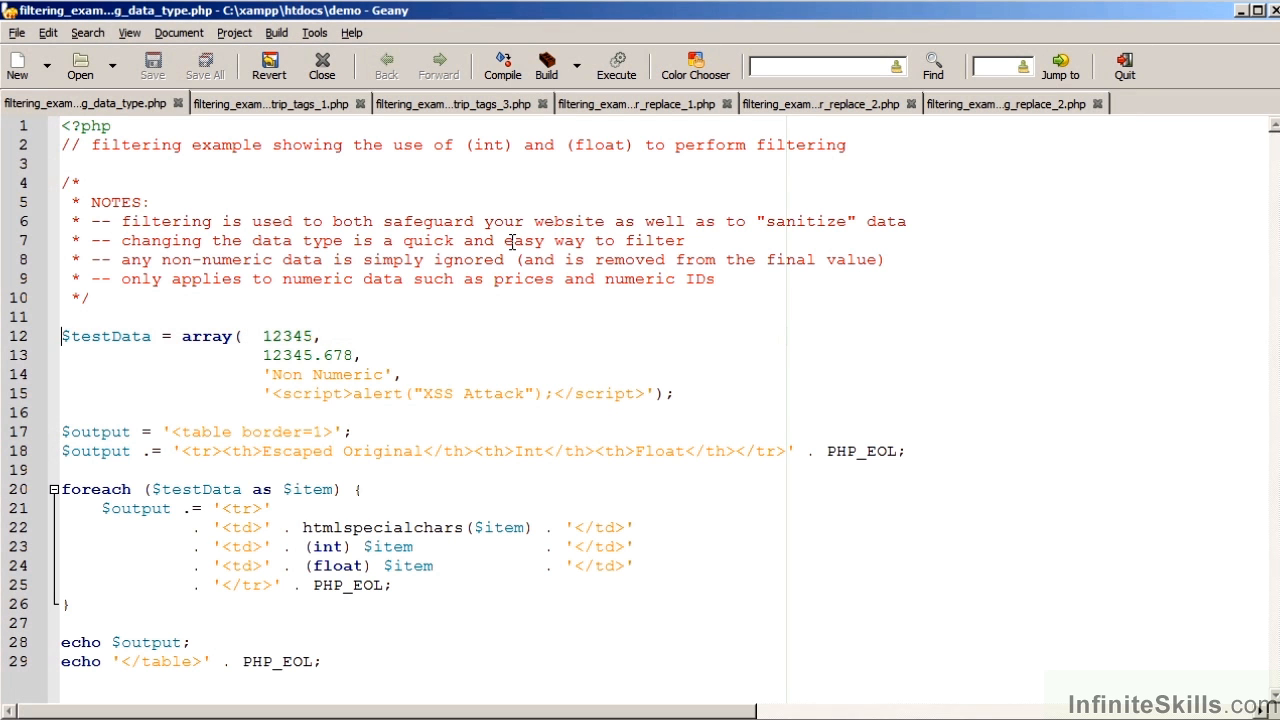
mouse_move(600, 178)
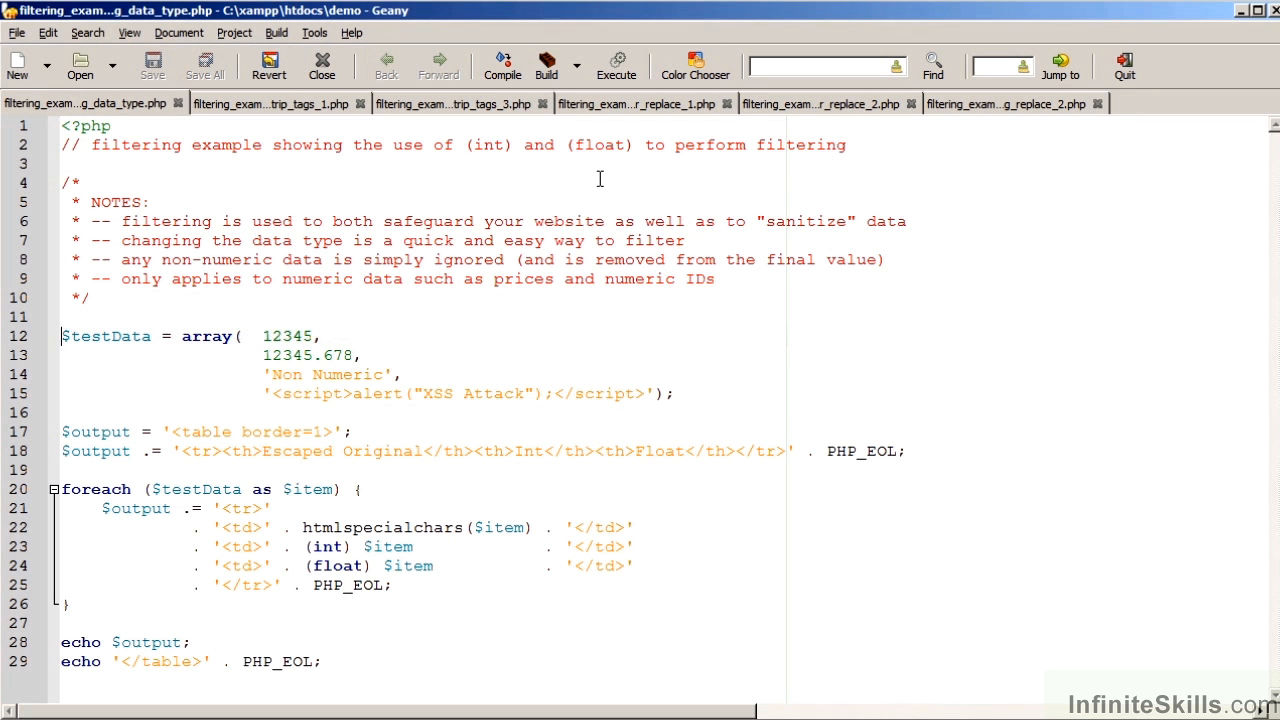
mouse_move(776, 342)
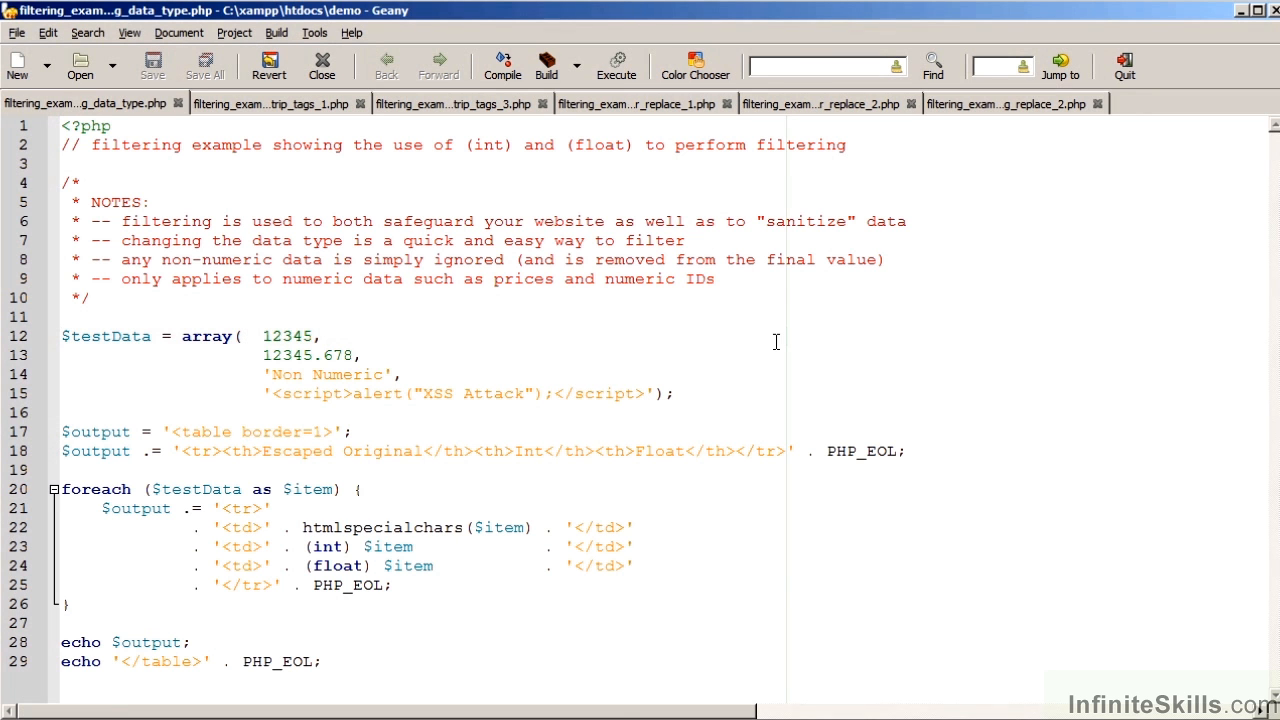
mouse_move(360, 338)
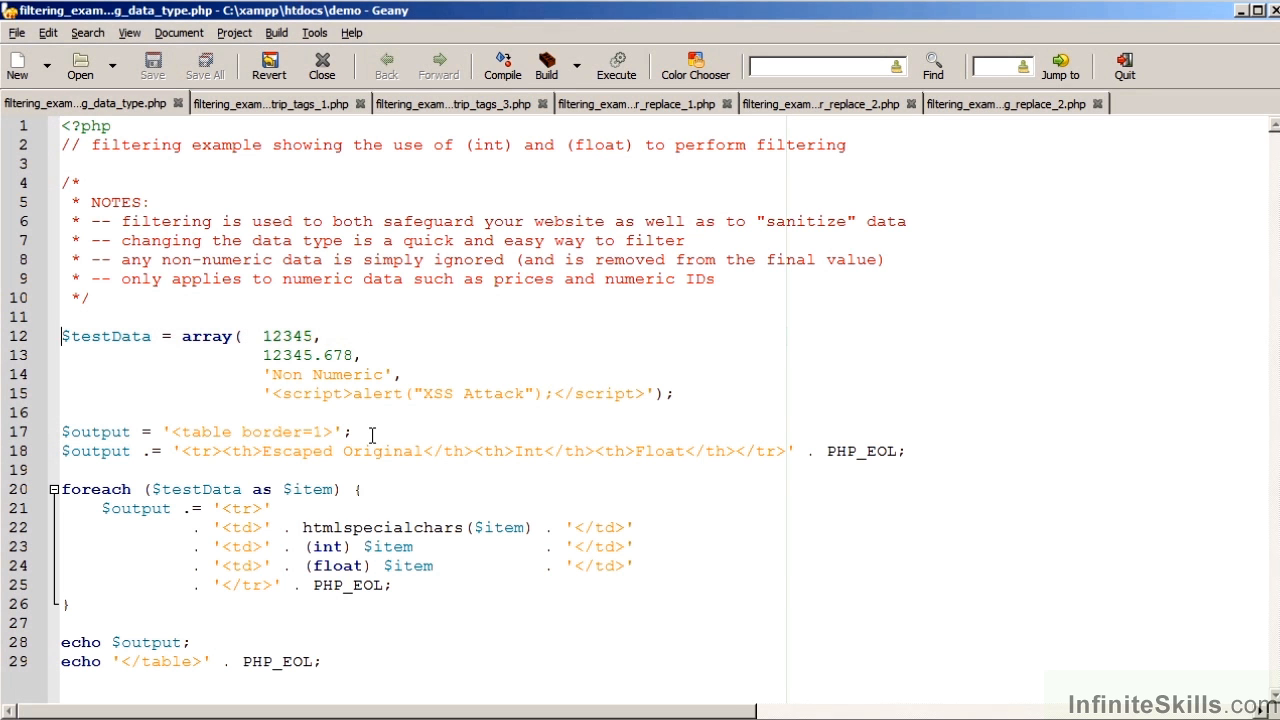
Run filtering_example_changing_data_type.php from the localhost /demo index in Internet Explorer
click(62, 356)
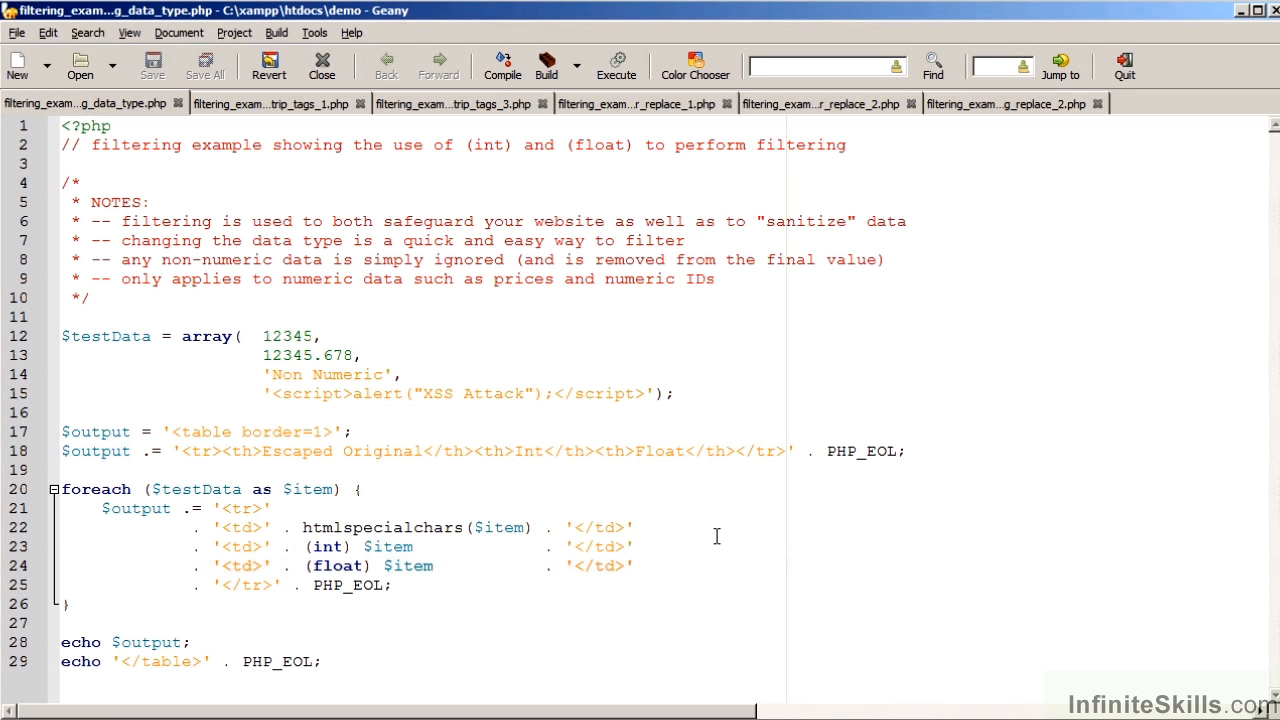
click(62, 564)
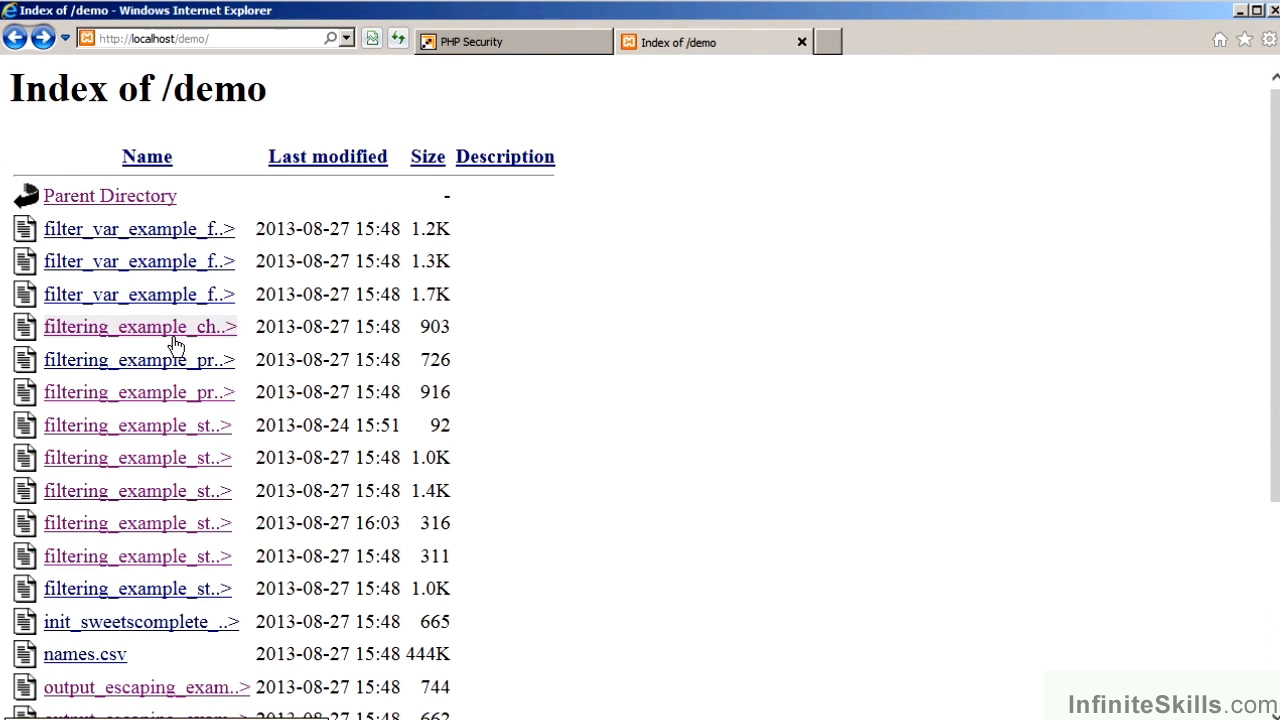
click(140, 326)
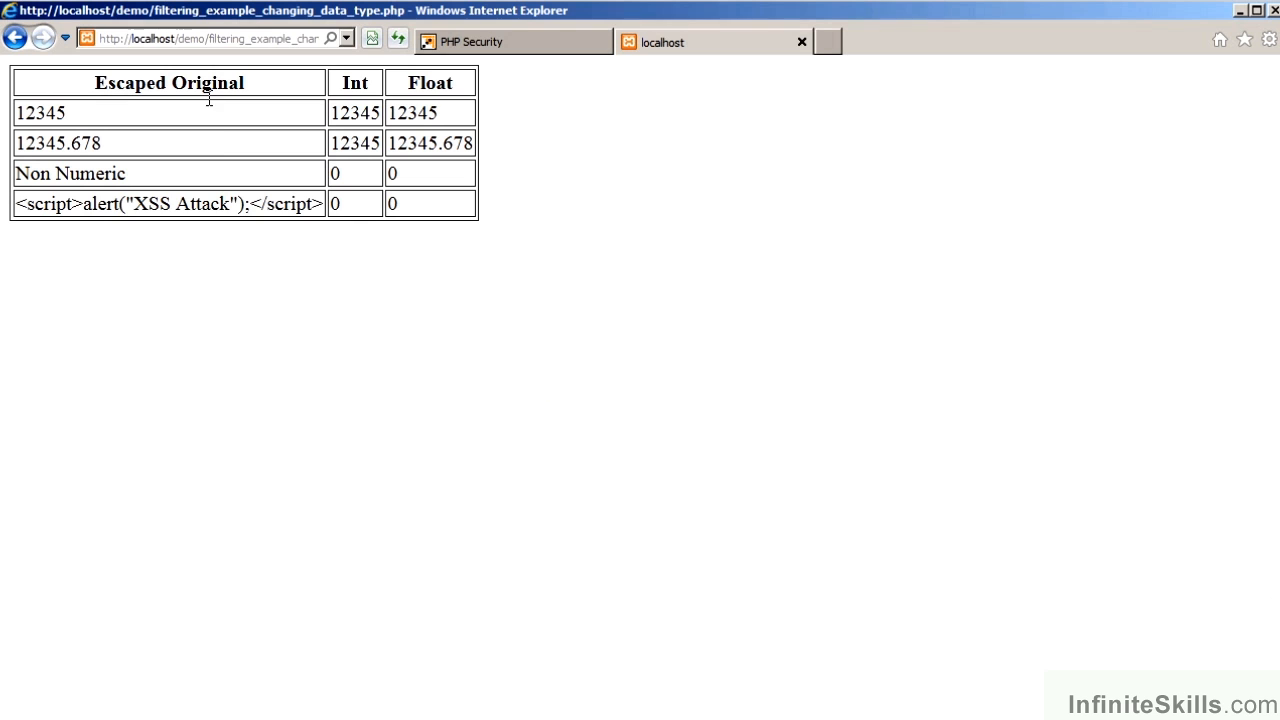
mouse_move(294, 312)
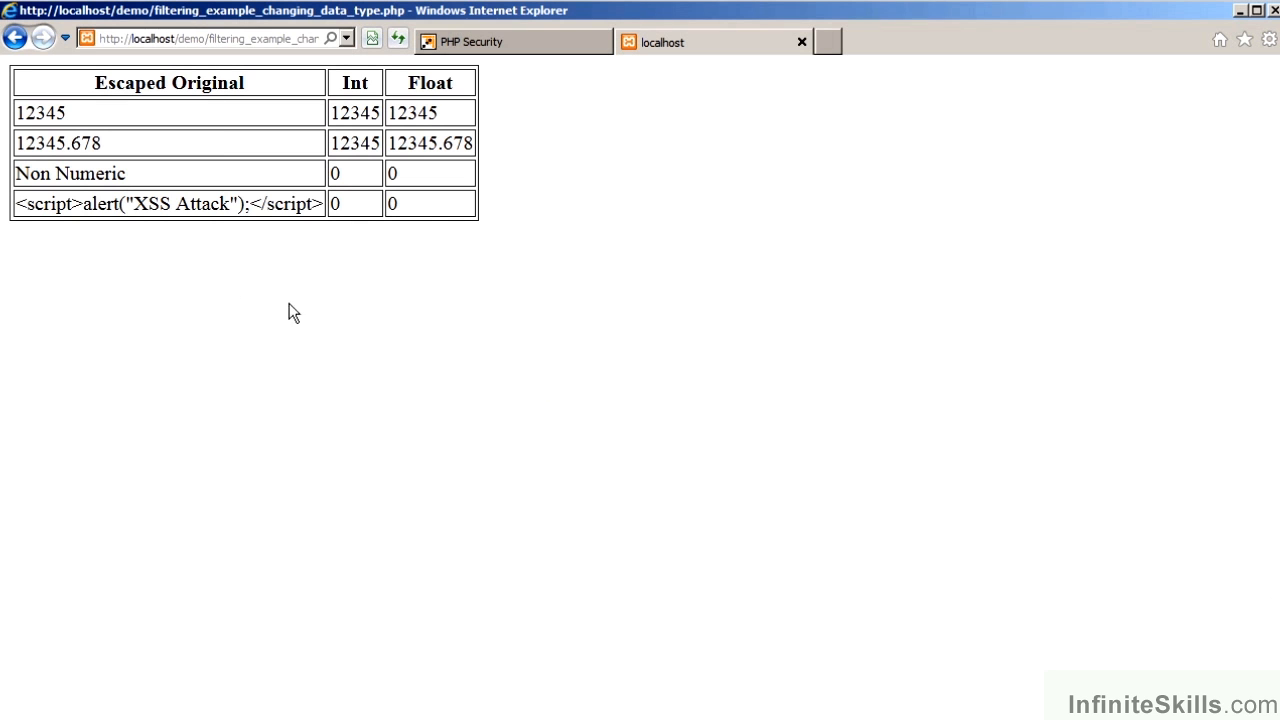
mouse_move(364, 264)
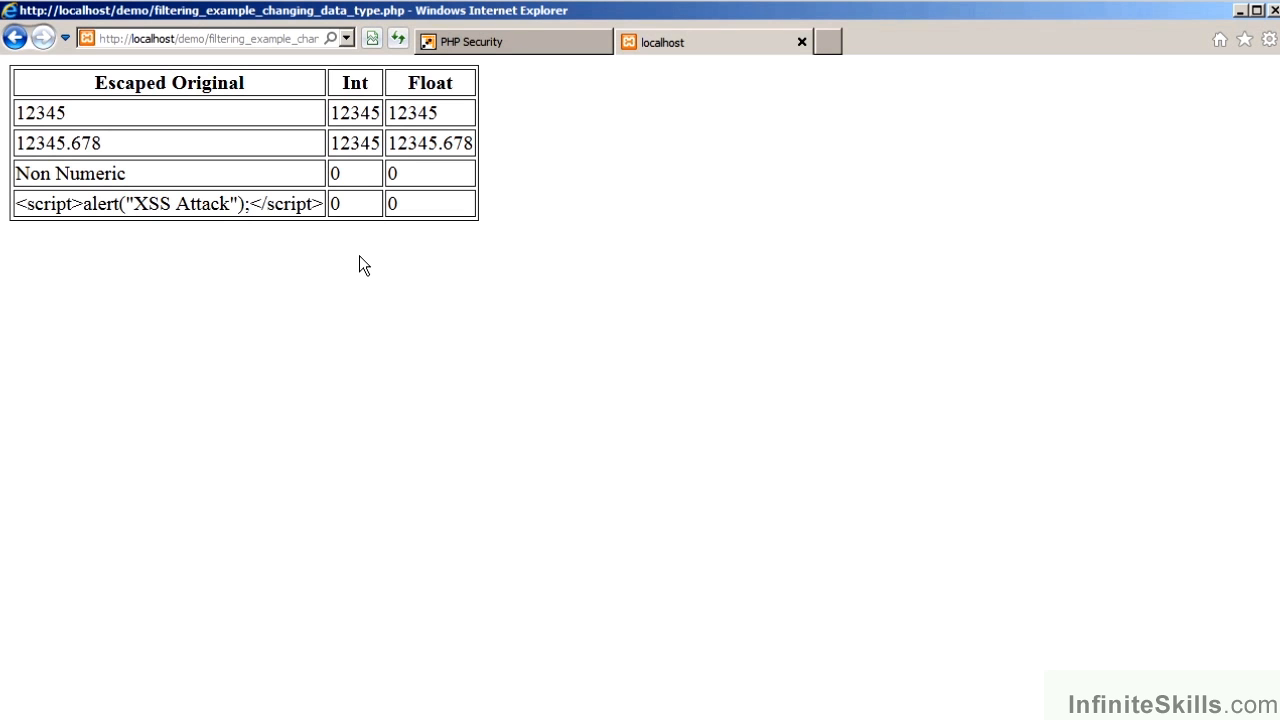
mouse_move(440, 252)
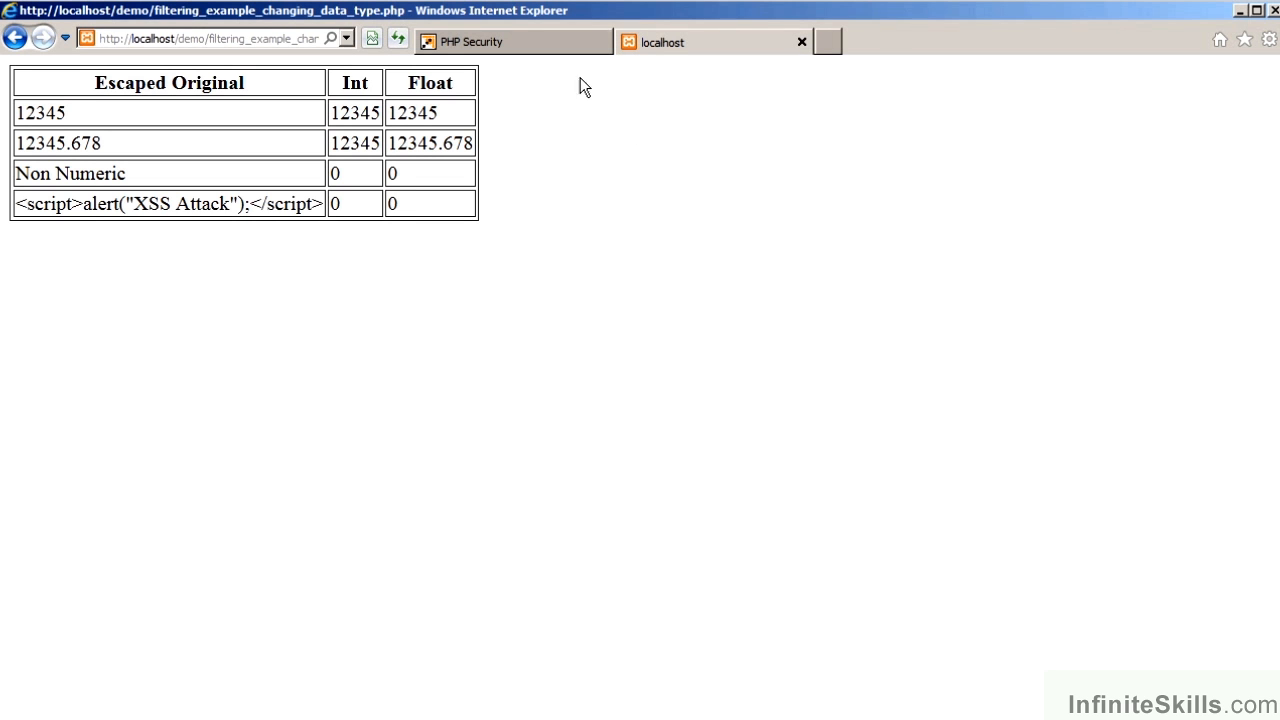
Switch to Geany and show filtering_example_strip_tags_1.php with its var_dump lines
click(512, 40)
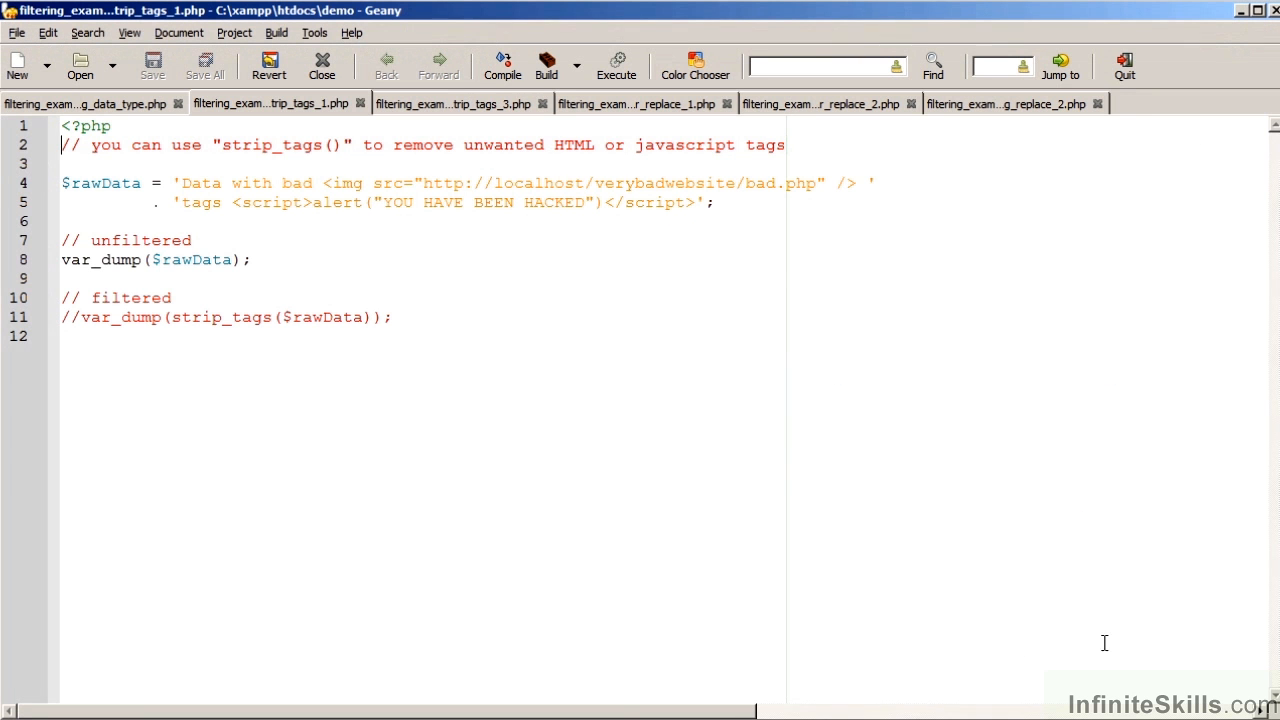
mouse_move(376, 392)
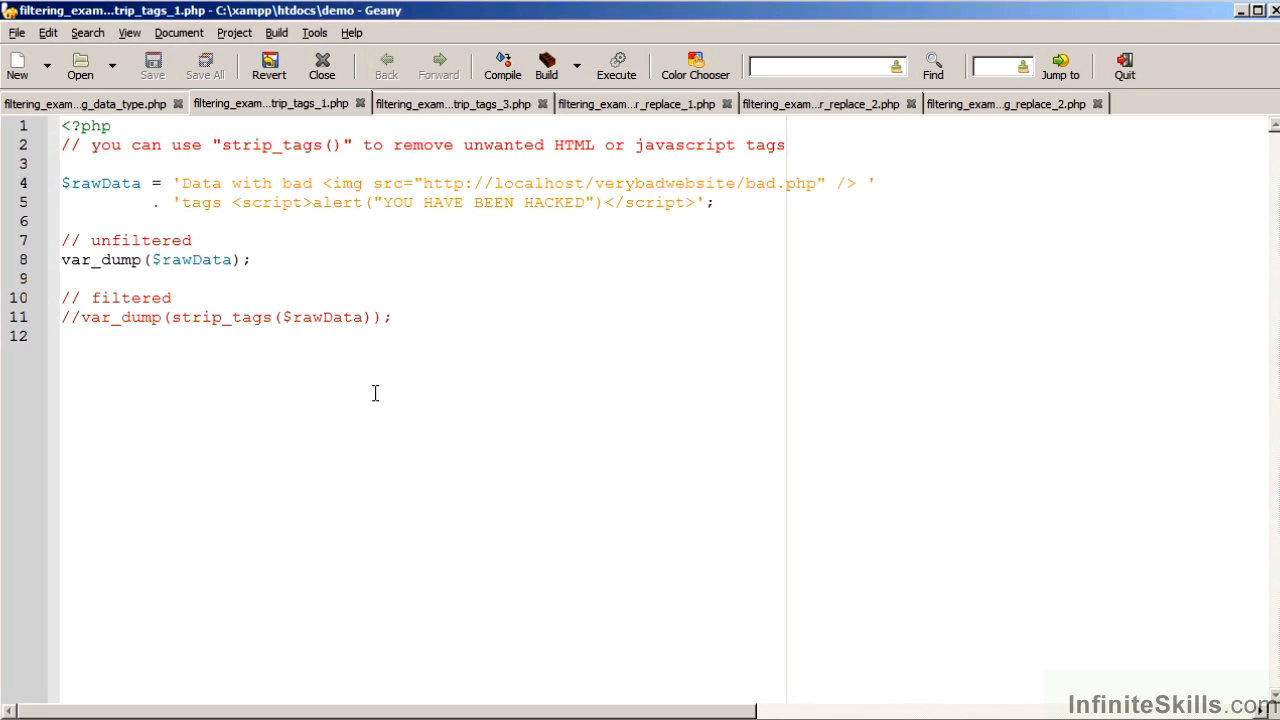
click(62, 144)
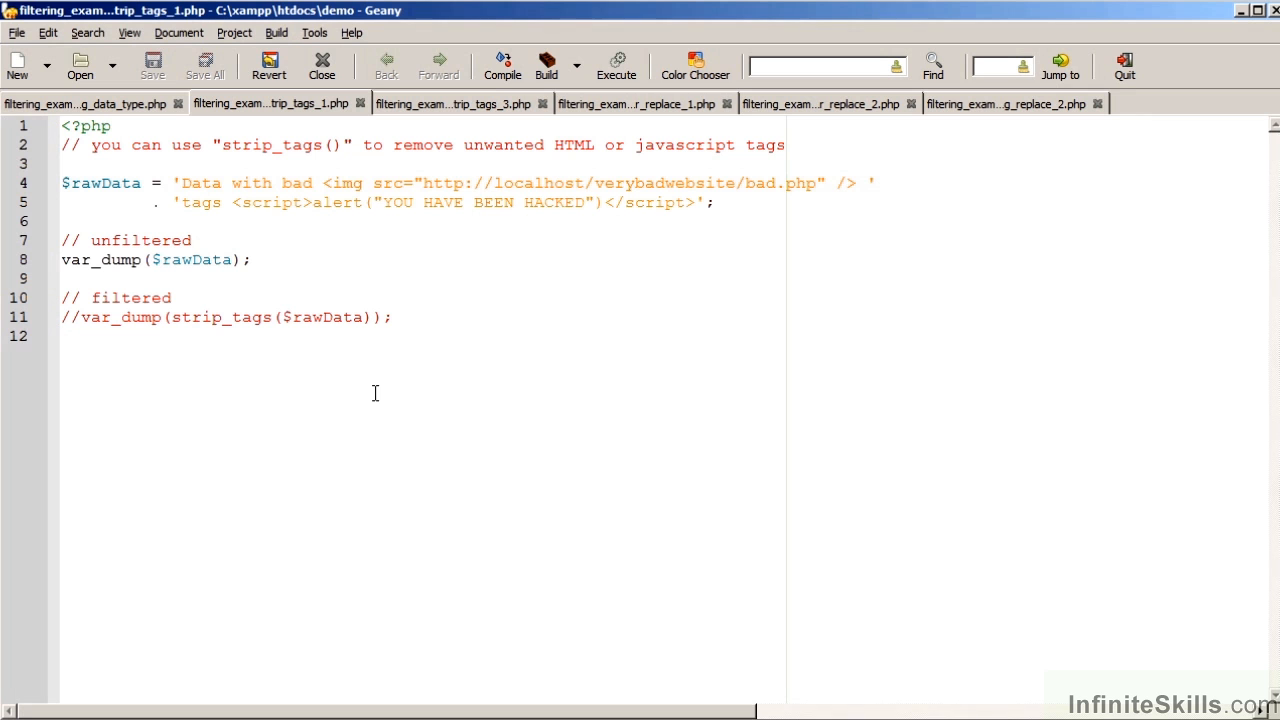
click(62, 184)
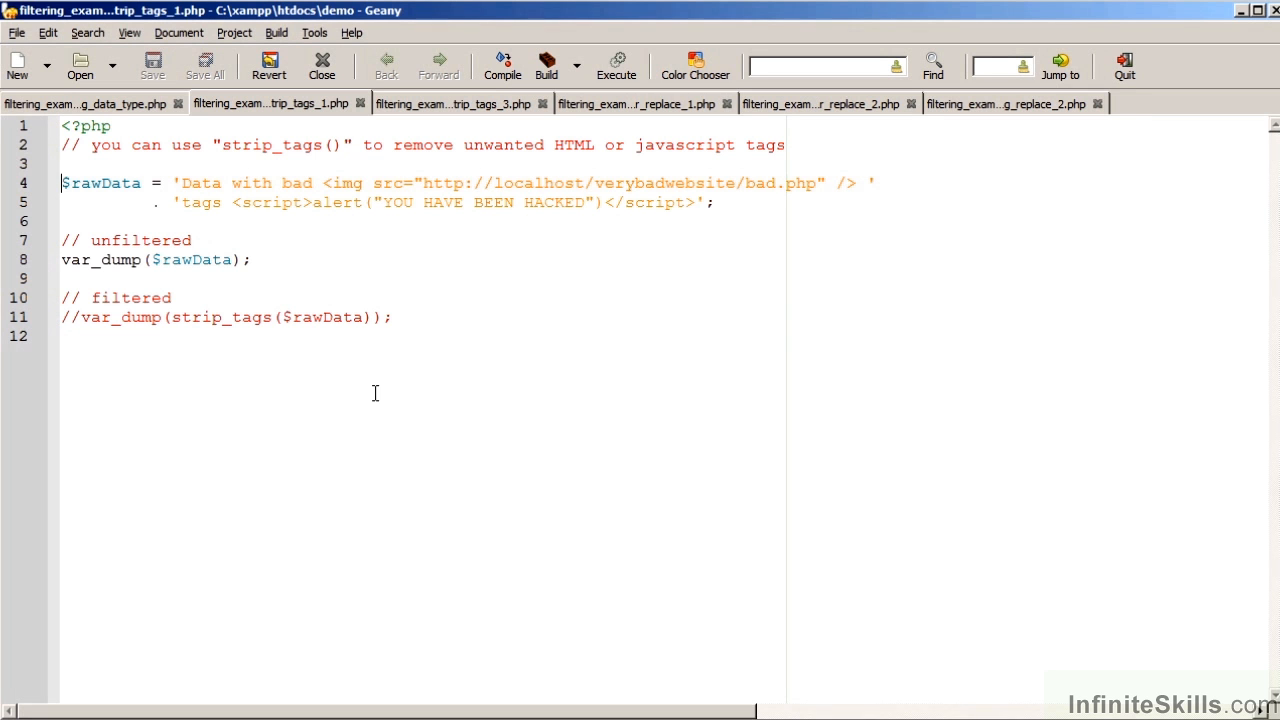
click(62, 202)
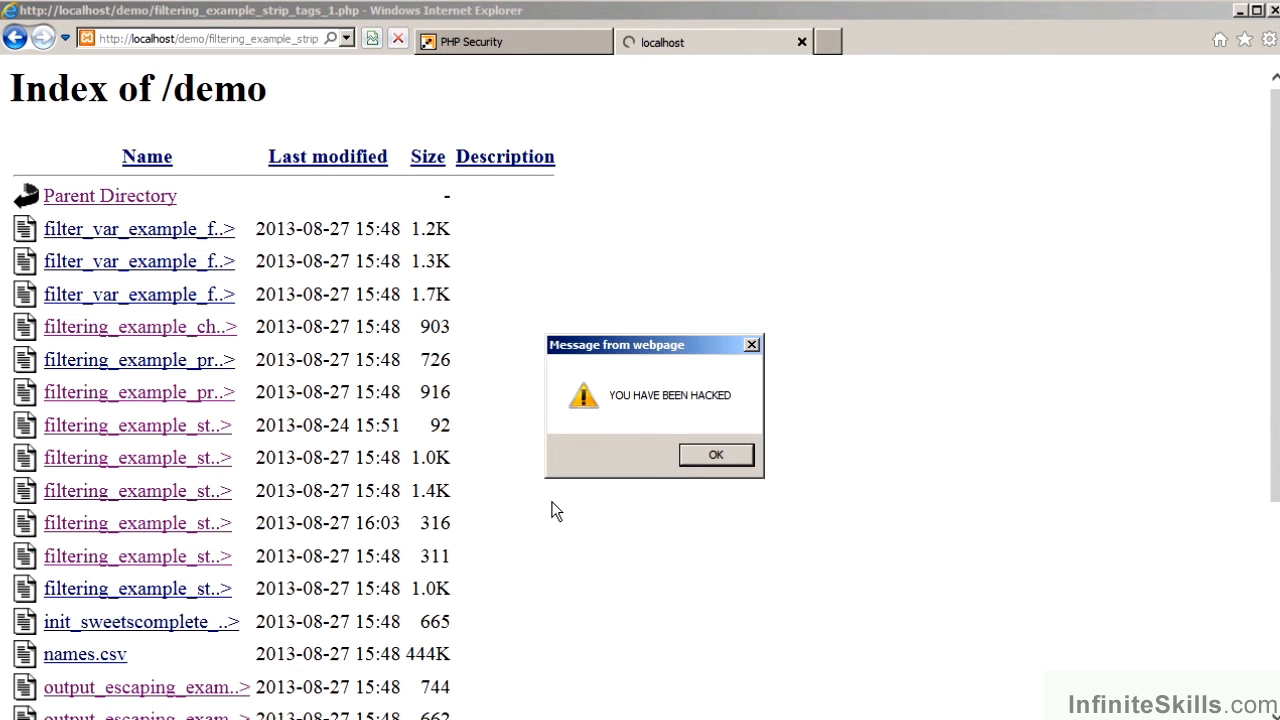
mouse_move(632, 480)
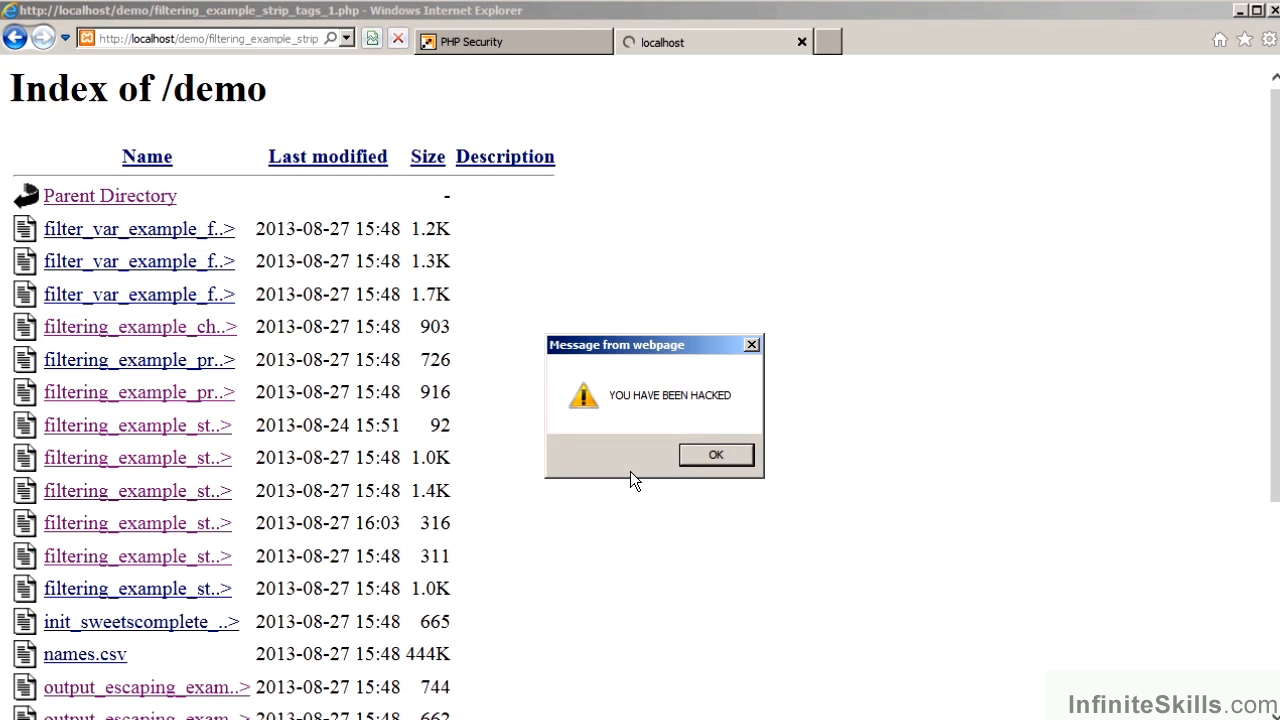
Dismiss the YOU HAVE BEEN HACKED alert and begin a // comment in the script
click(716, 454)
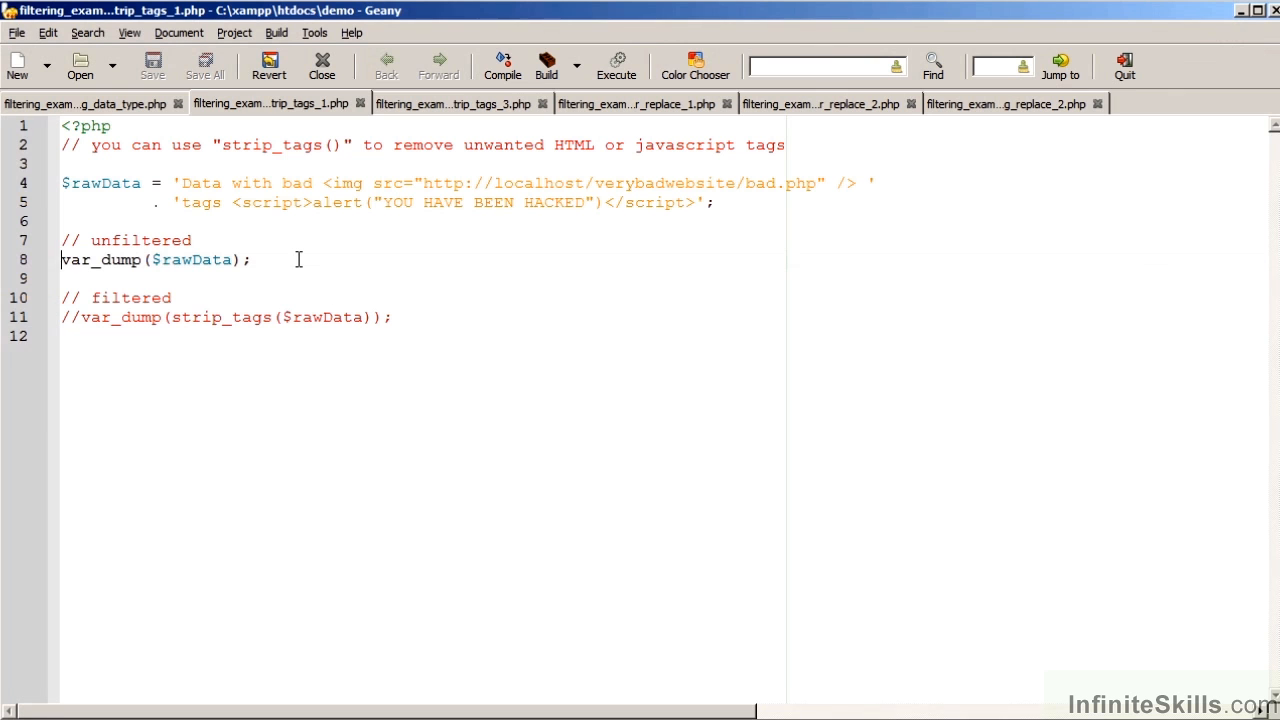
text(//)
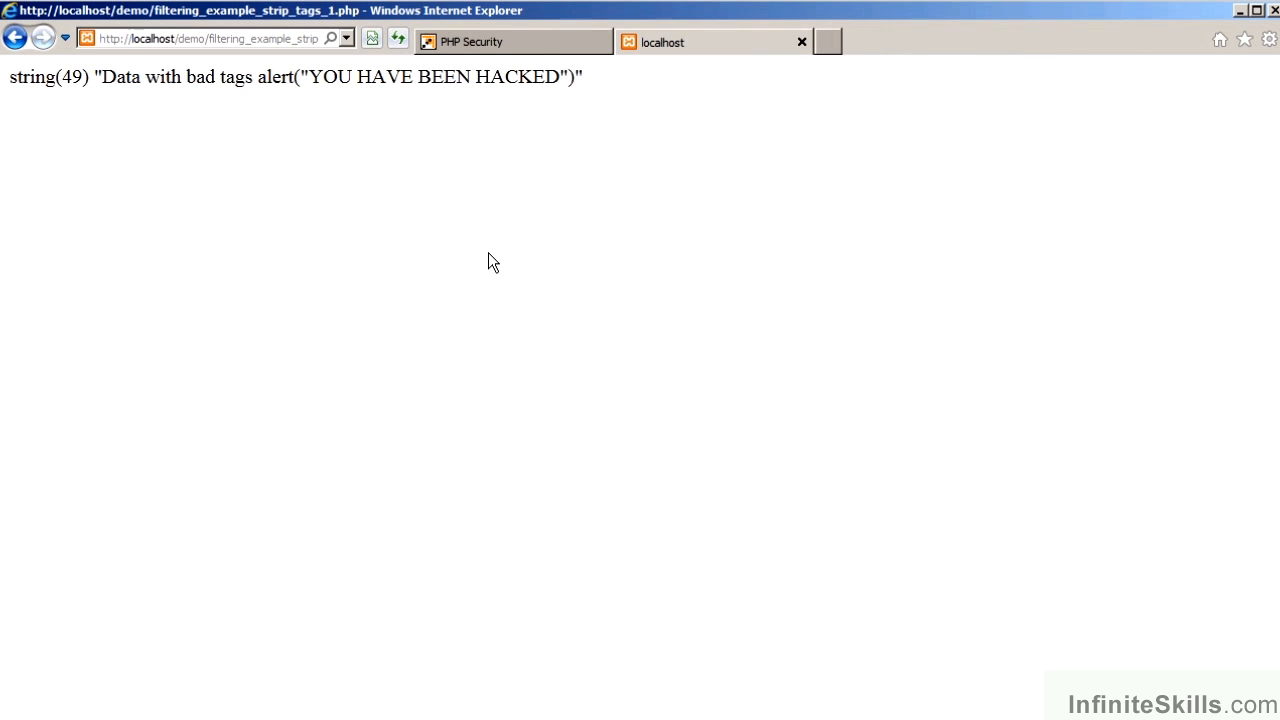
mouse_move(266, 124)
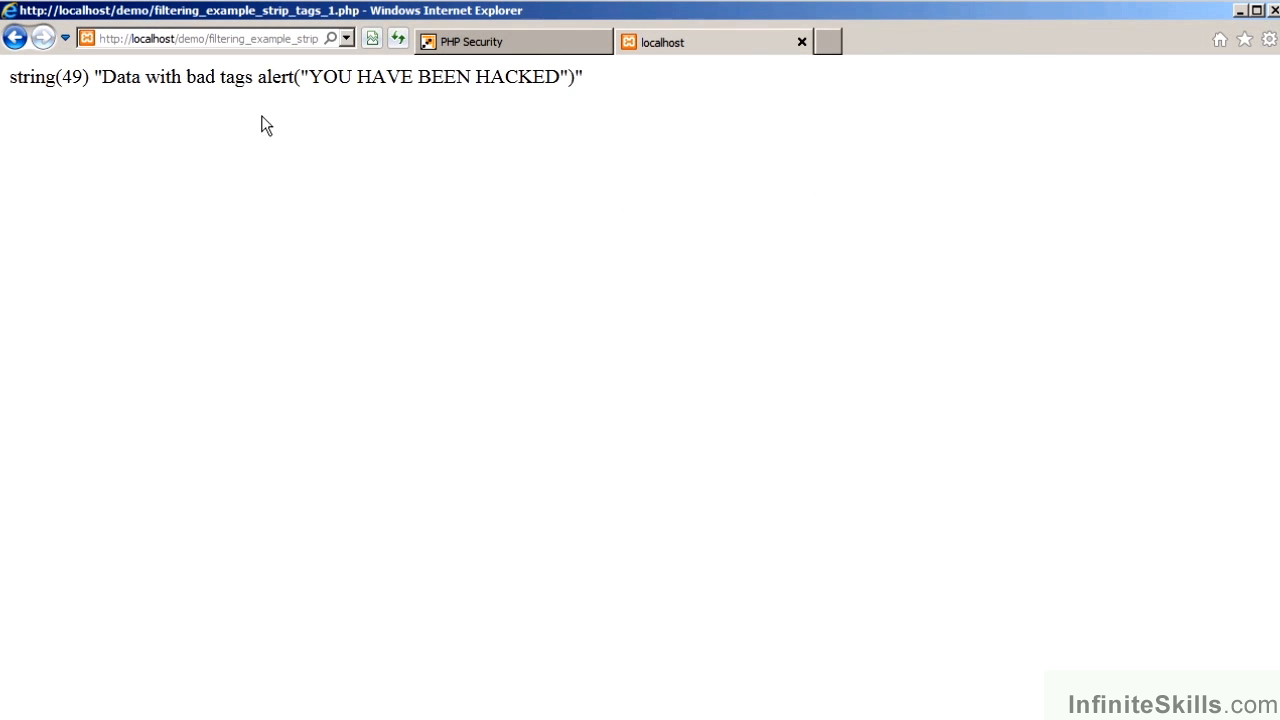
mouse_move(418, 164)
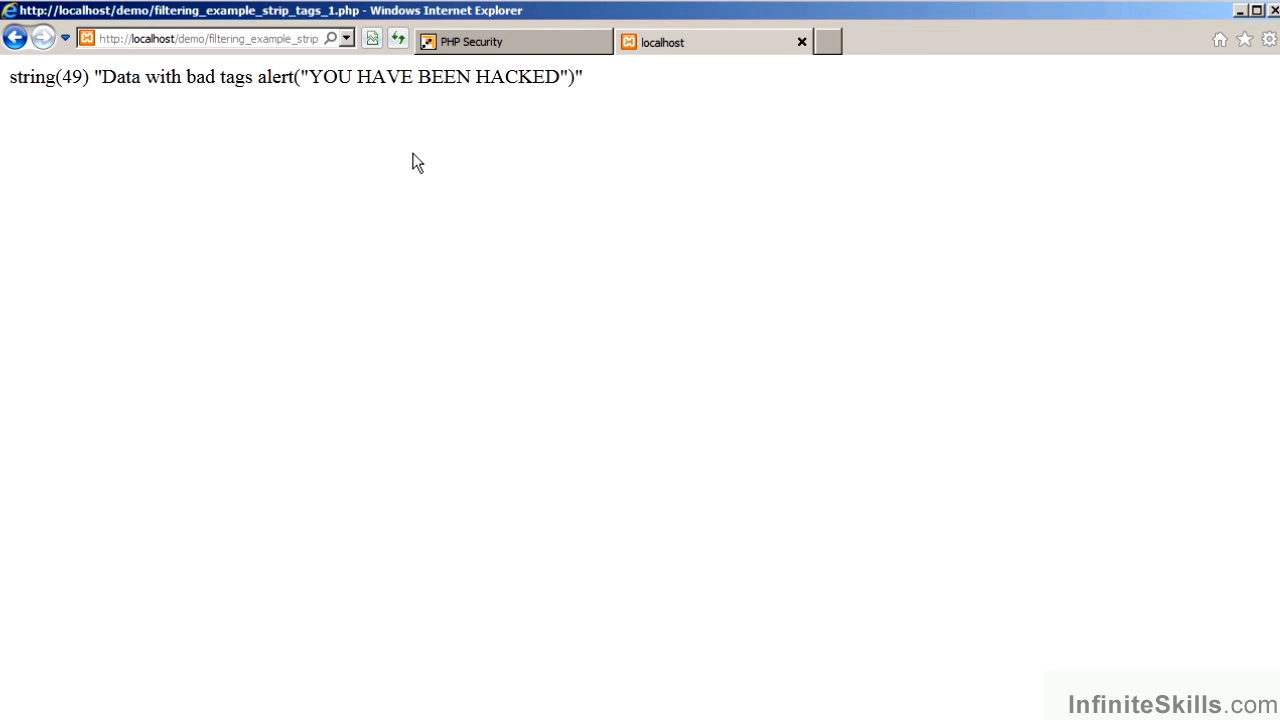
mouse_move(516, 180)
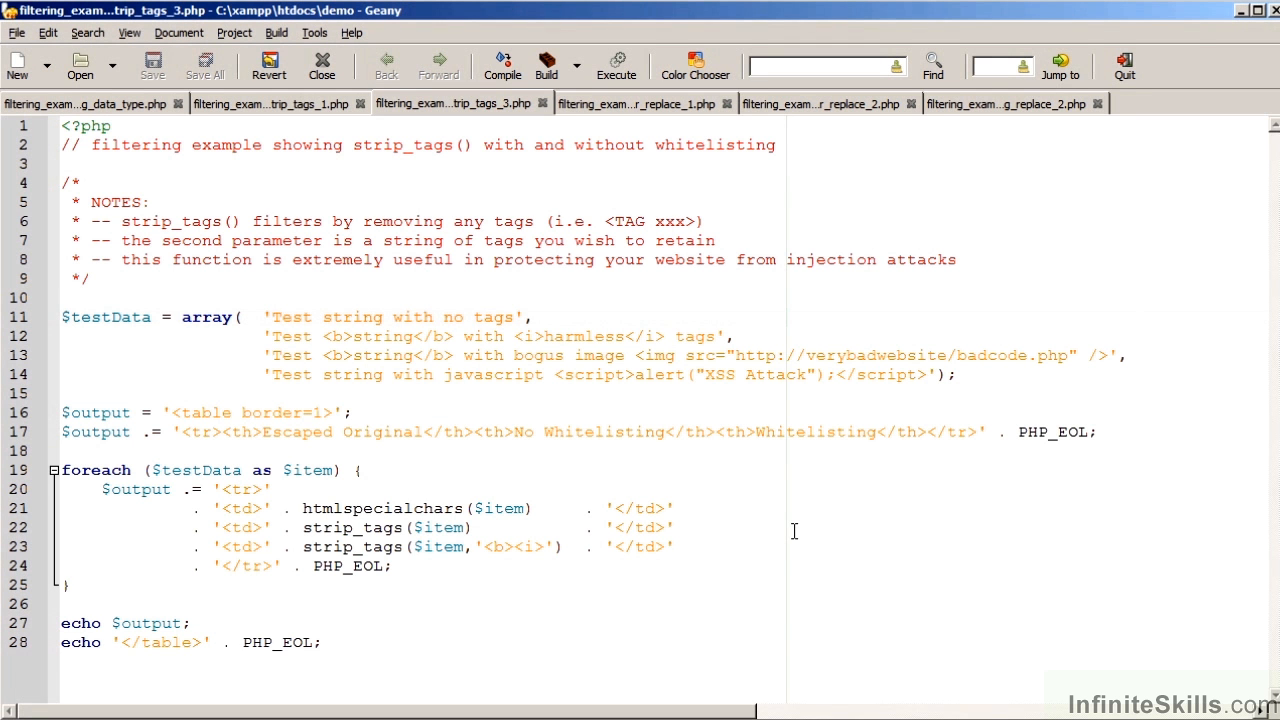
Show filtering_example_strip_tags_3.php, the whitelisting example, in Geany
click(64, 336)
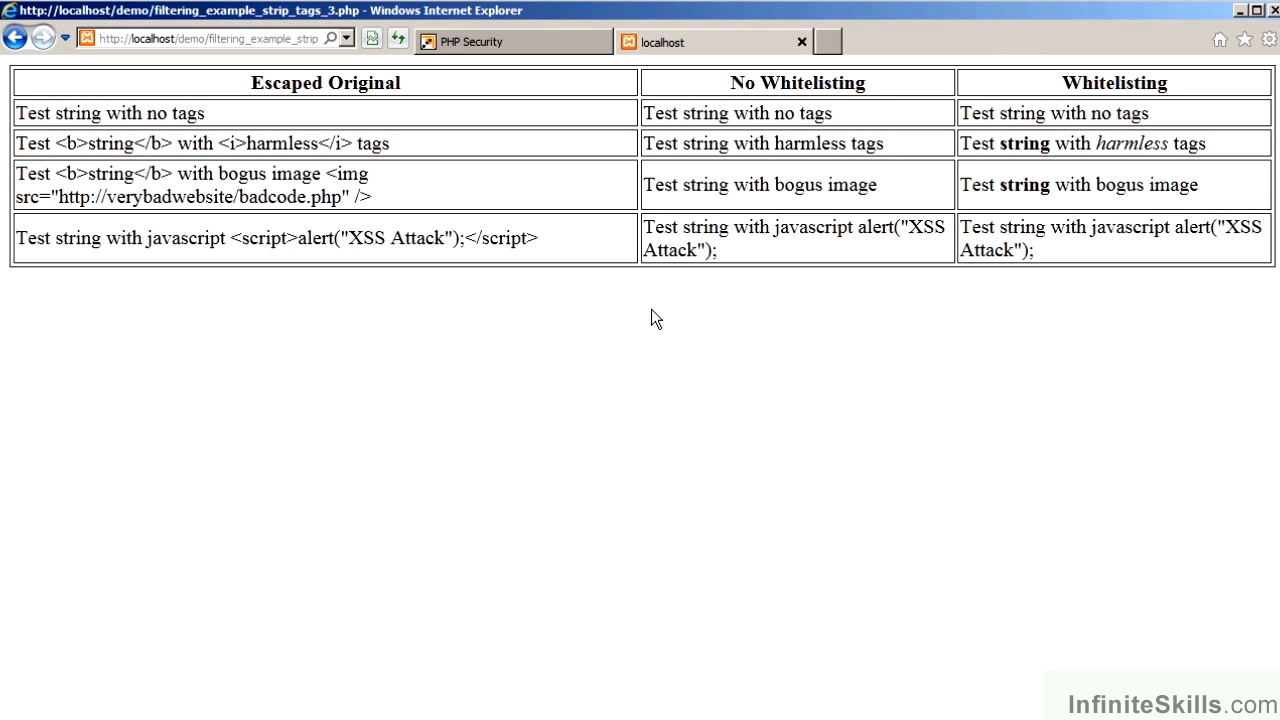
mouse_move(780, 68)
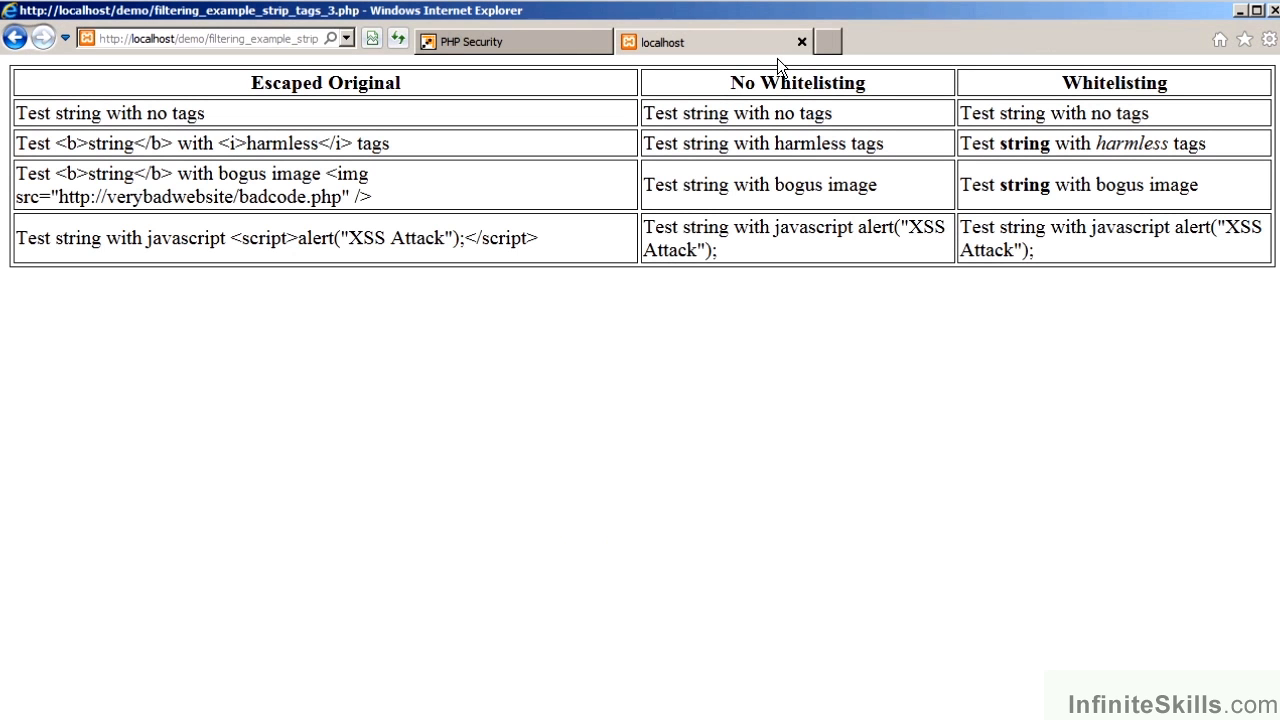
mouse_move(1008, 352)
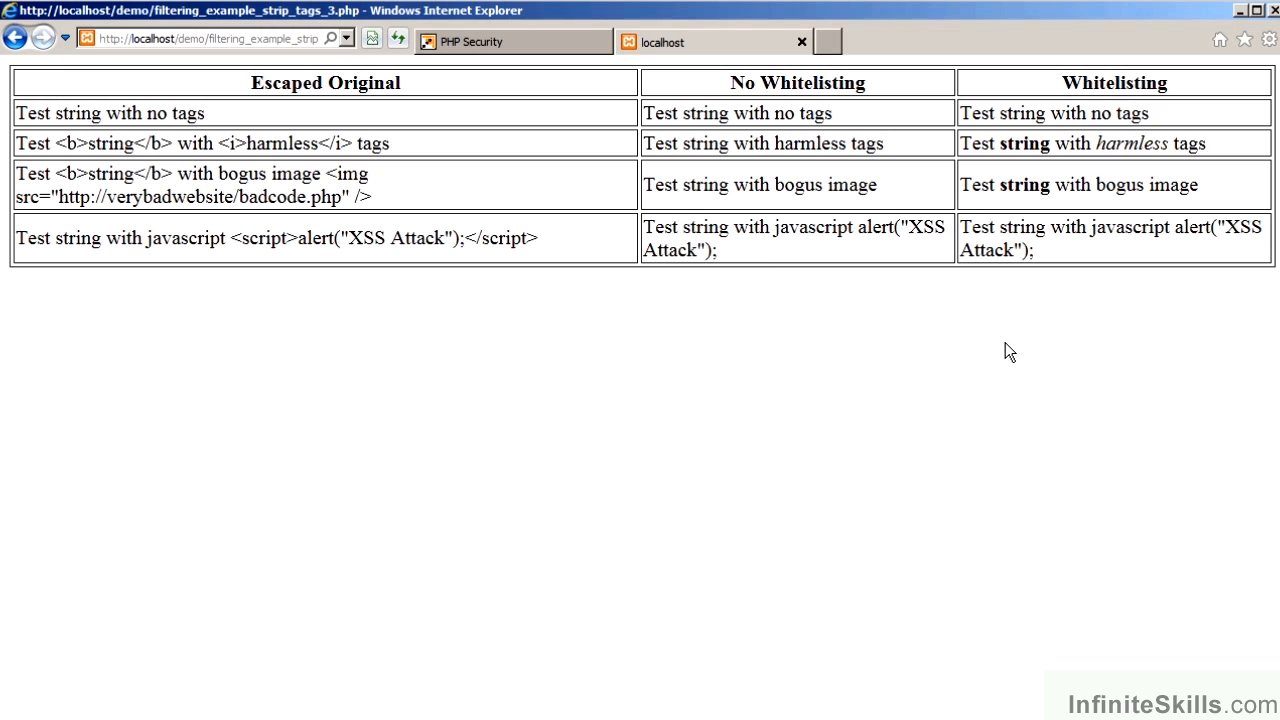
mouse_move(1080, 320)
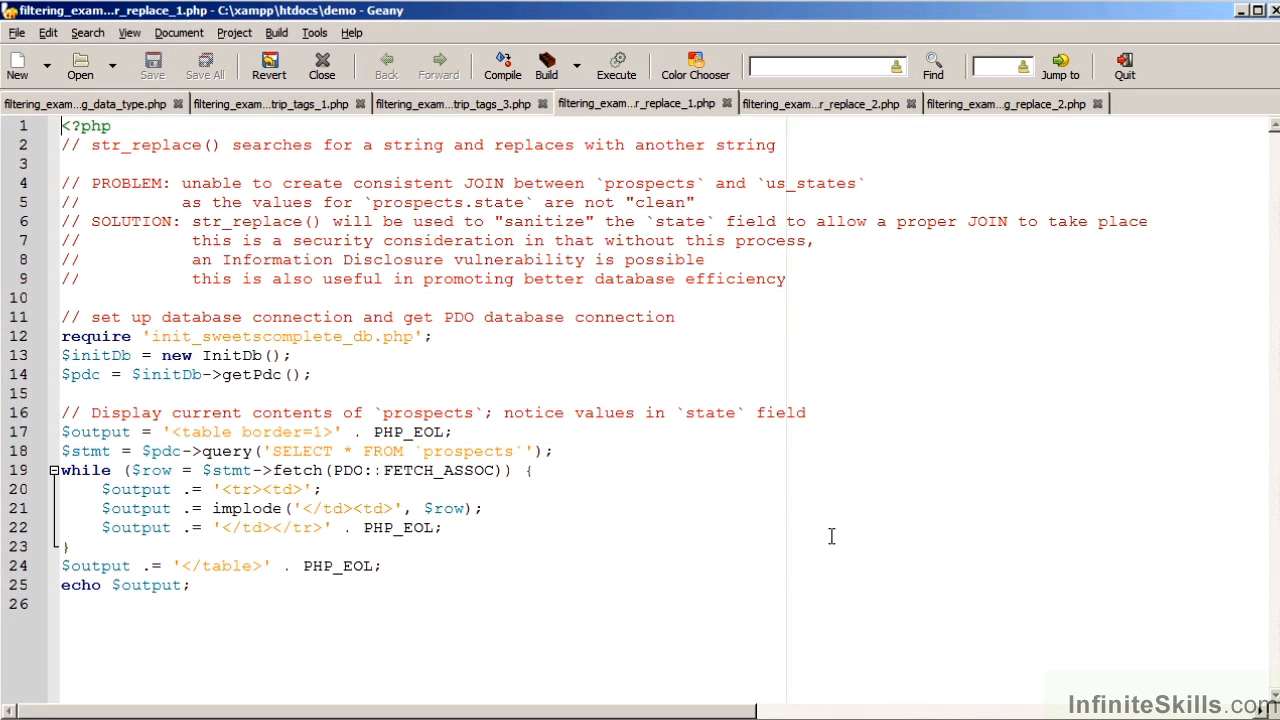
mouse_move(652, 192)
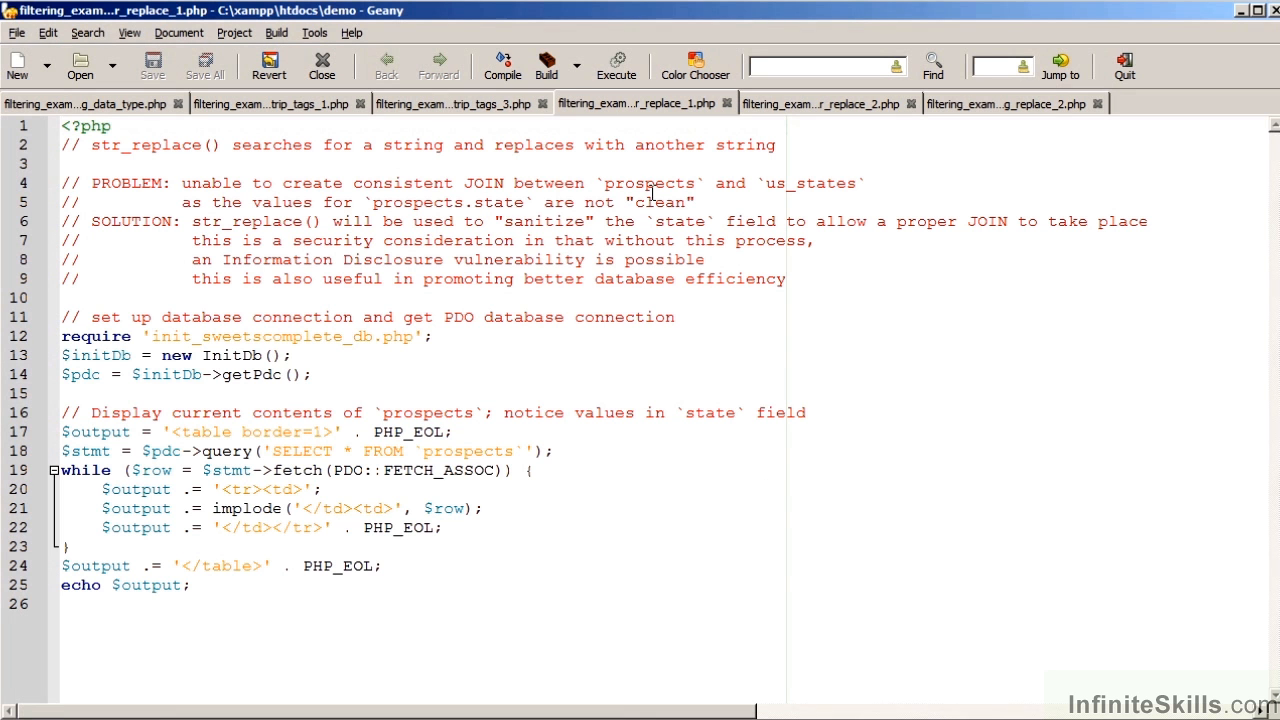
mouse_move(668, 216)
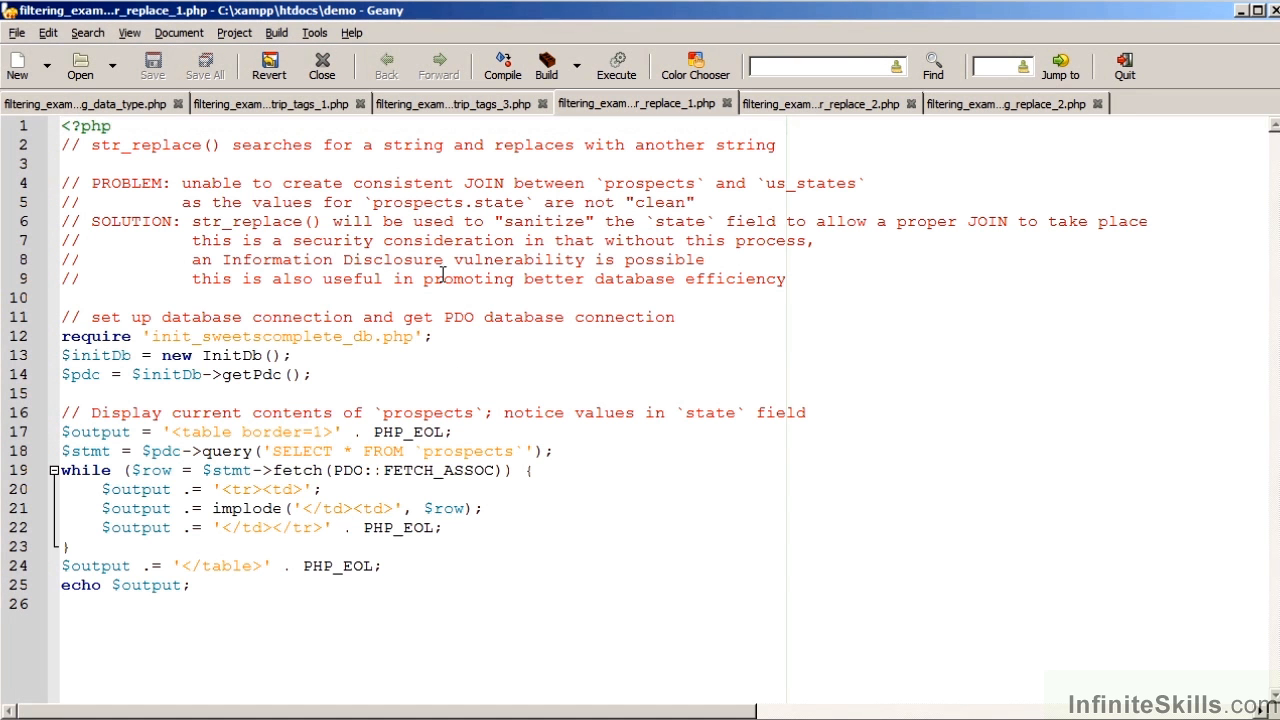
mouse_move(560, 304)
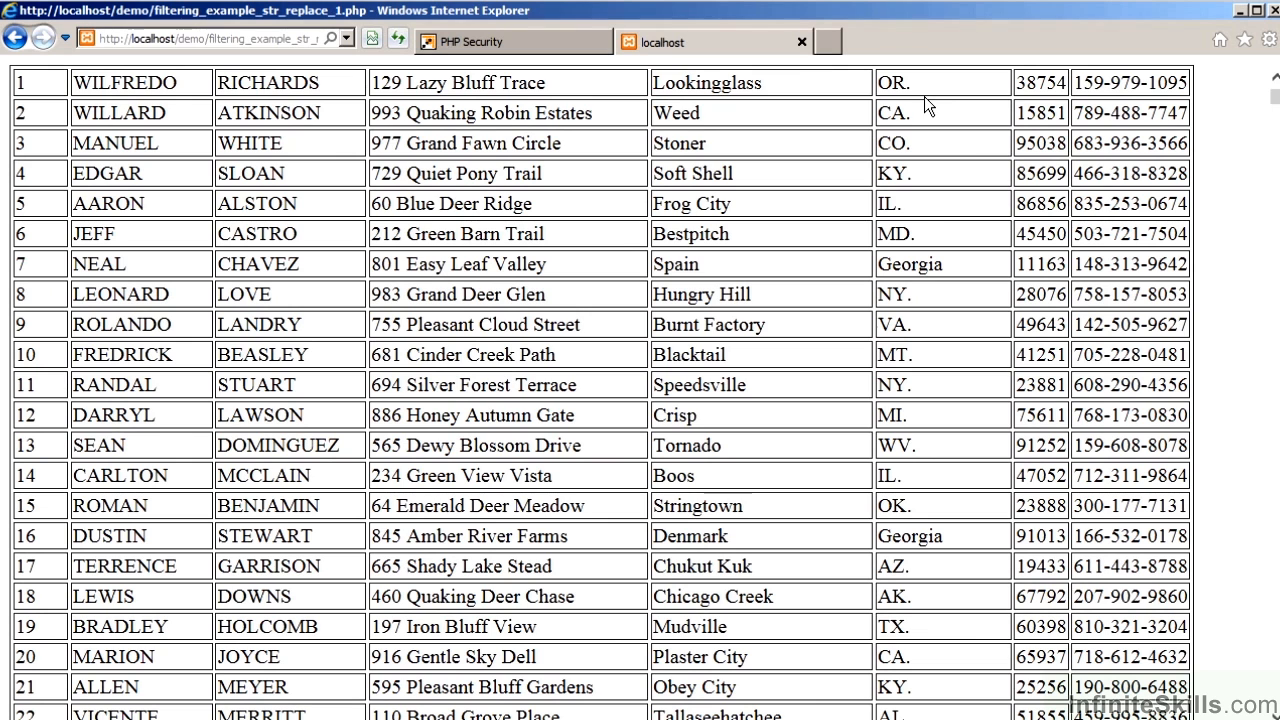
mouse_move(916, 132)
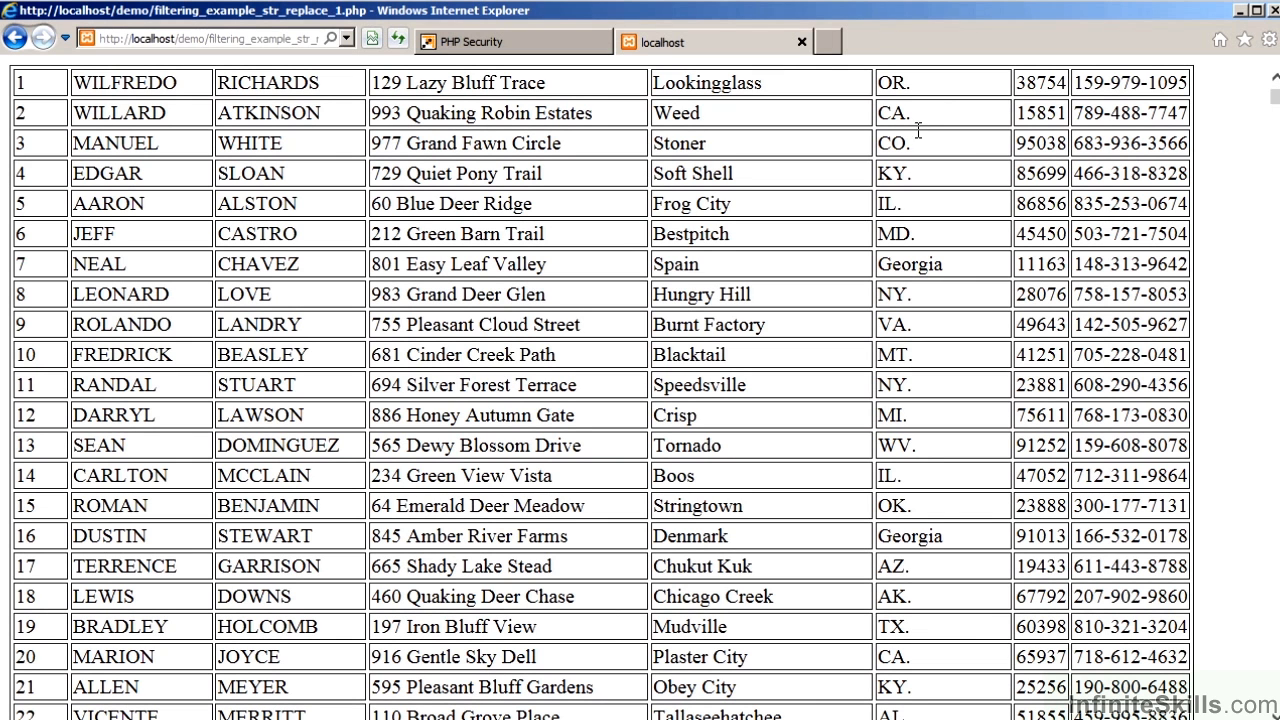
mouse_move(980, 296)
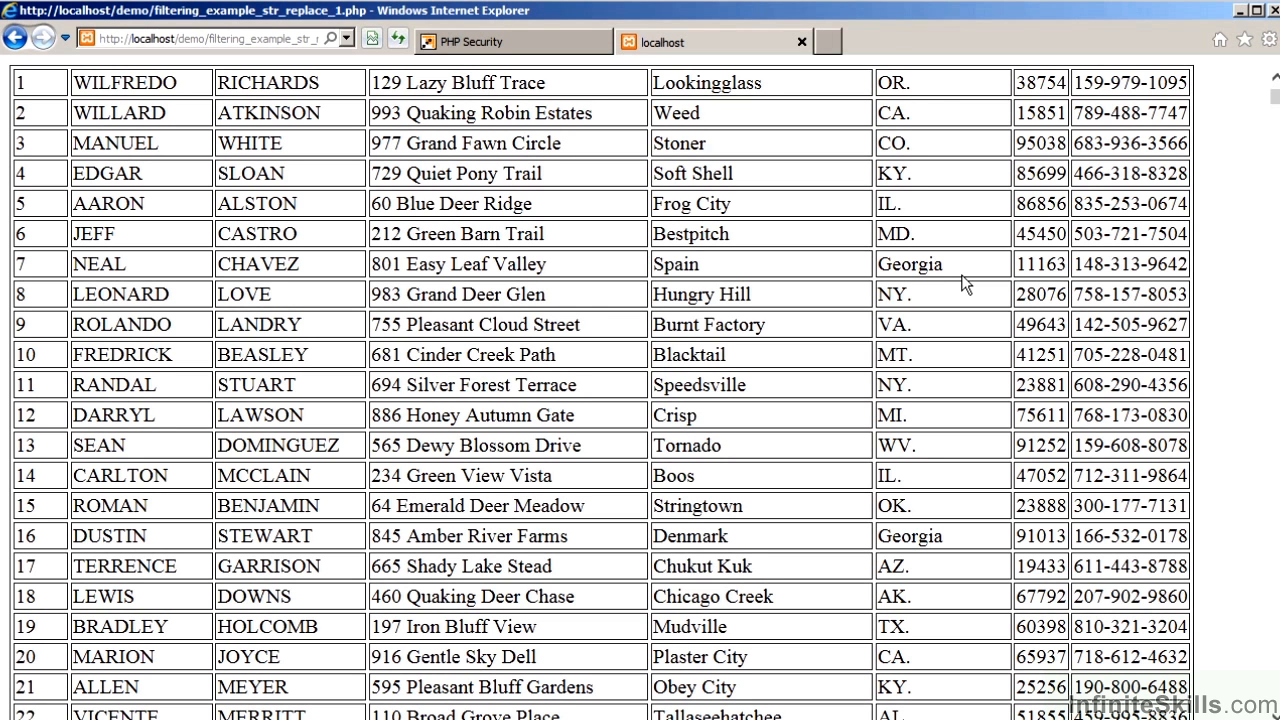
mouse_move(976, 358)
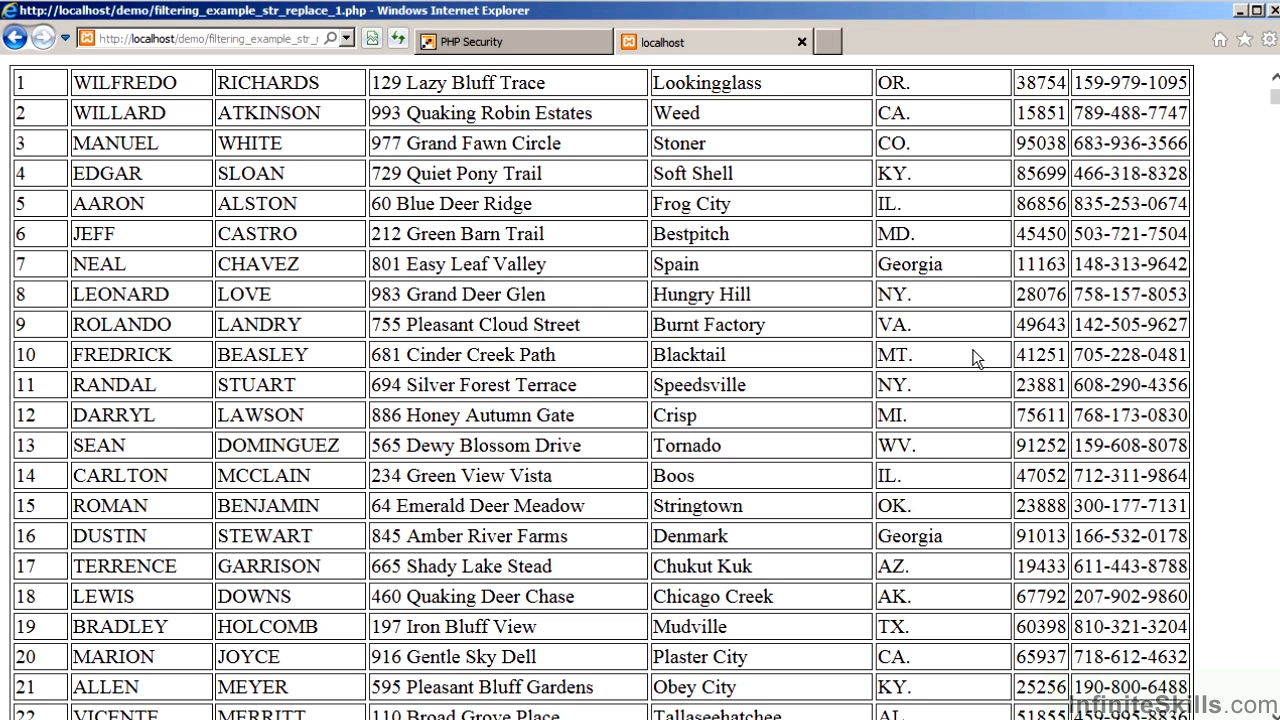
mouse_move(1242, 336)
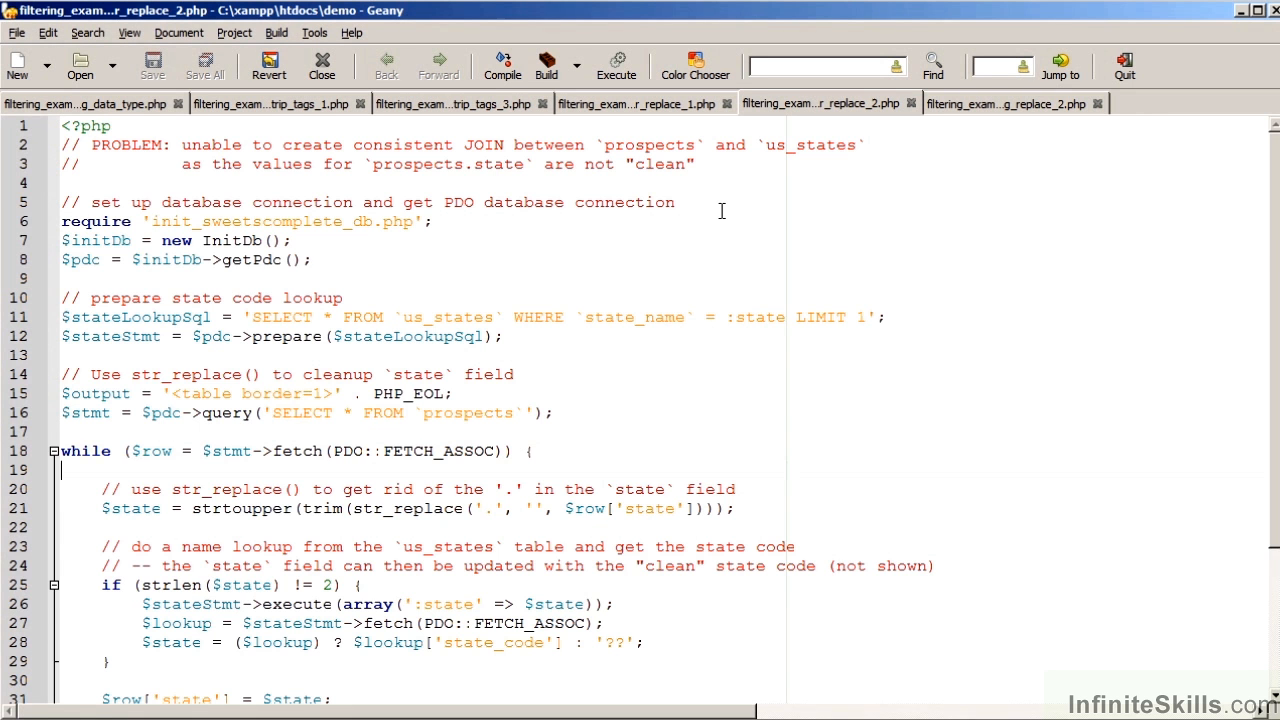
Scroll down filtering_example_str_replace_2.php to review its while loop
scroll(down, 3)
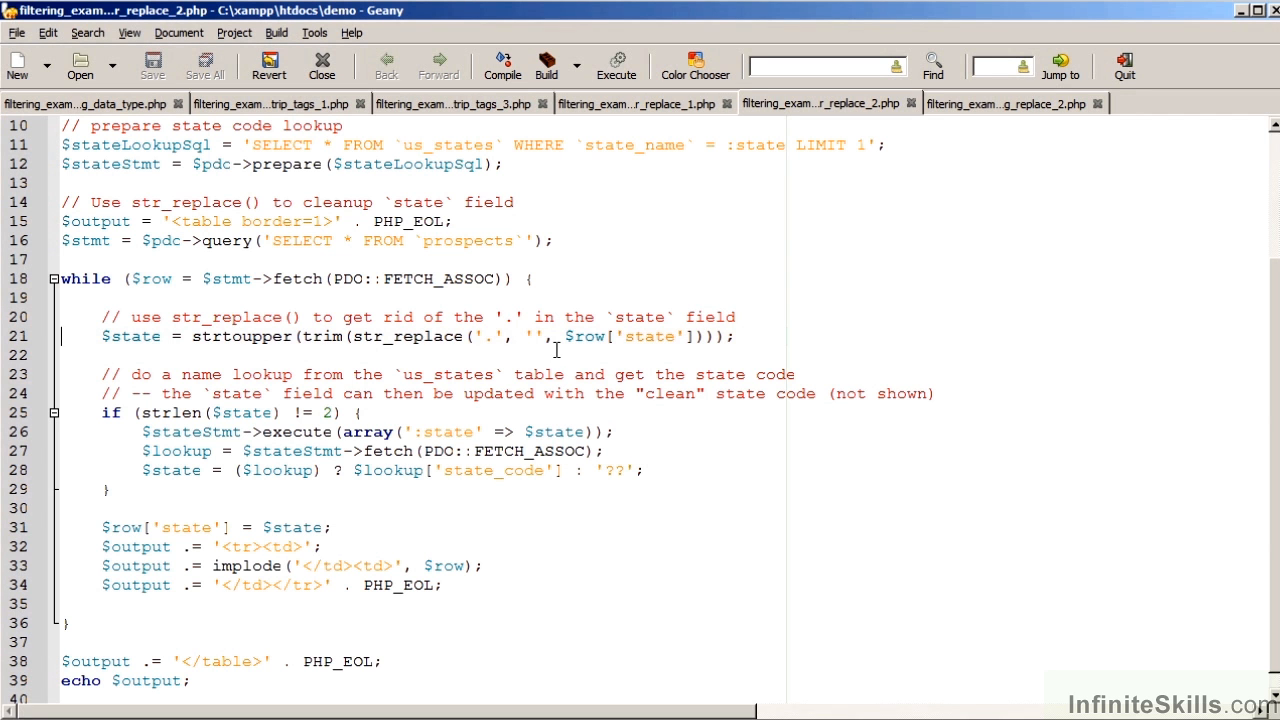
mouse_move(340, 356)
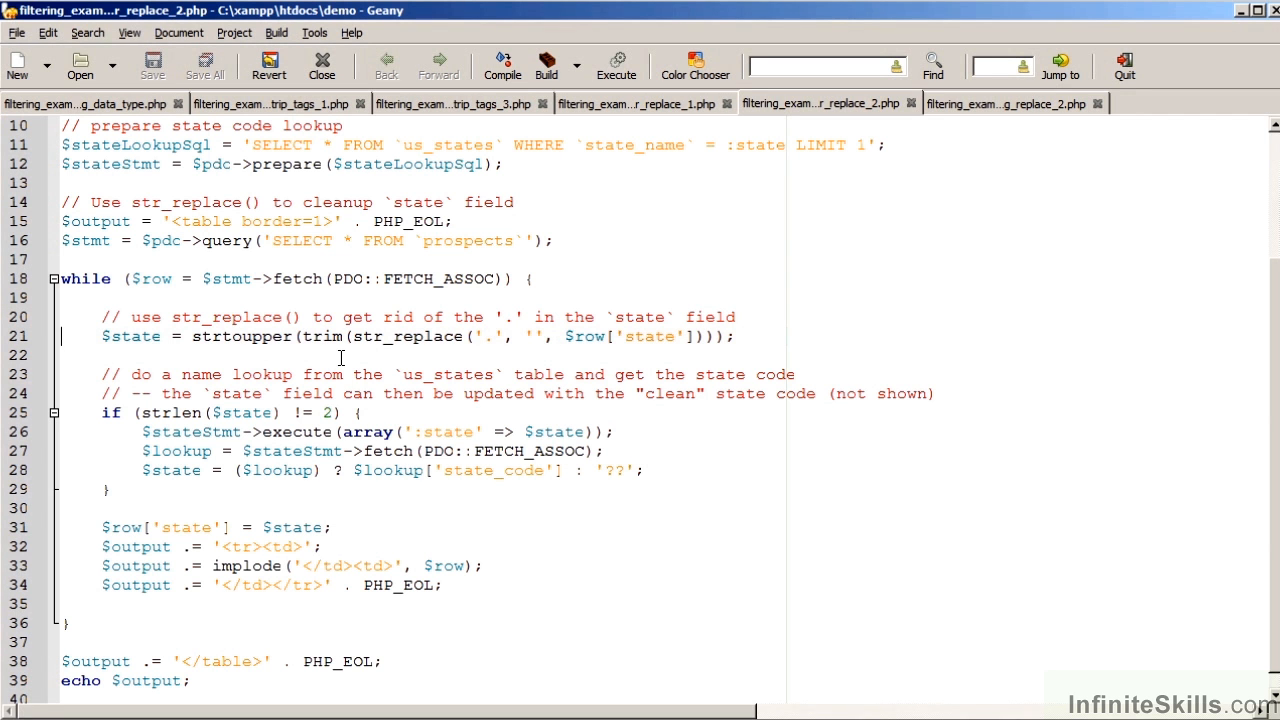
mouse_move(260, 362)
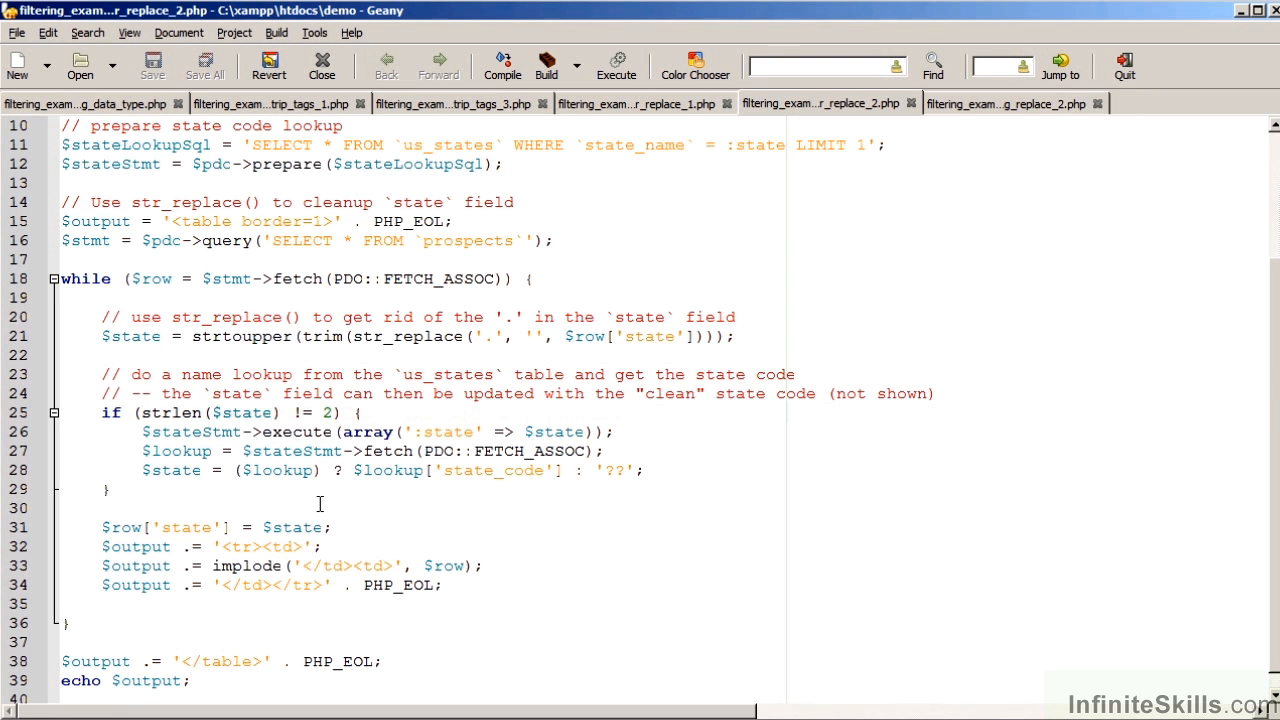
mouse_move(310, 444)
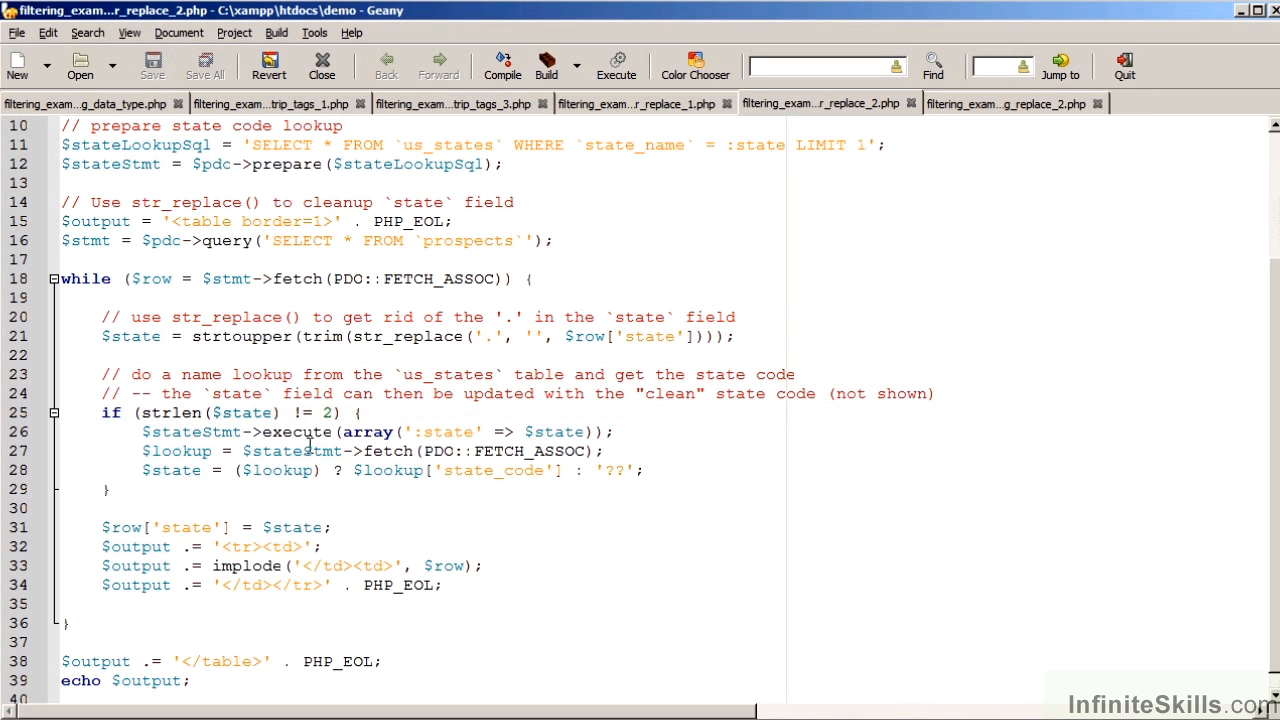
mouse_move(538, 474)
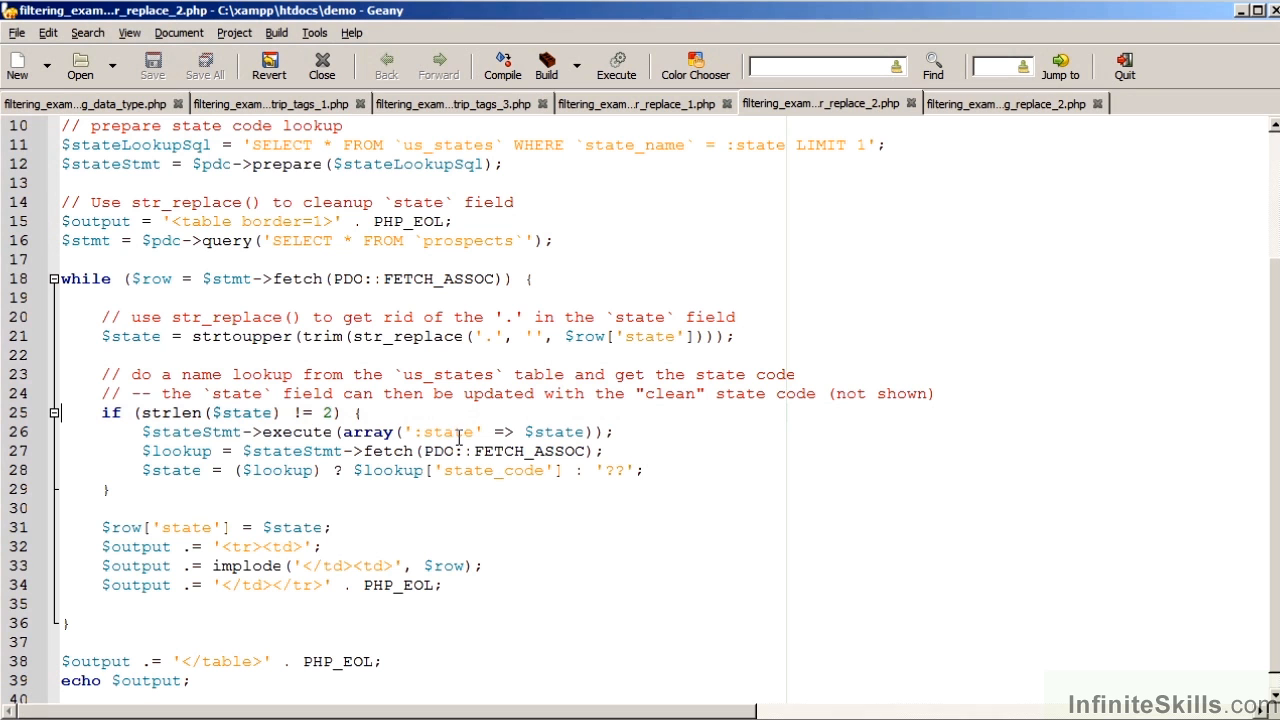
mouse_move(276, 560)
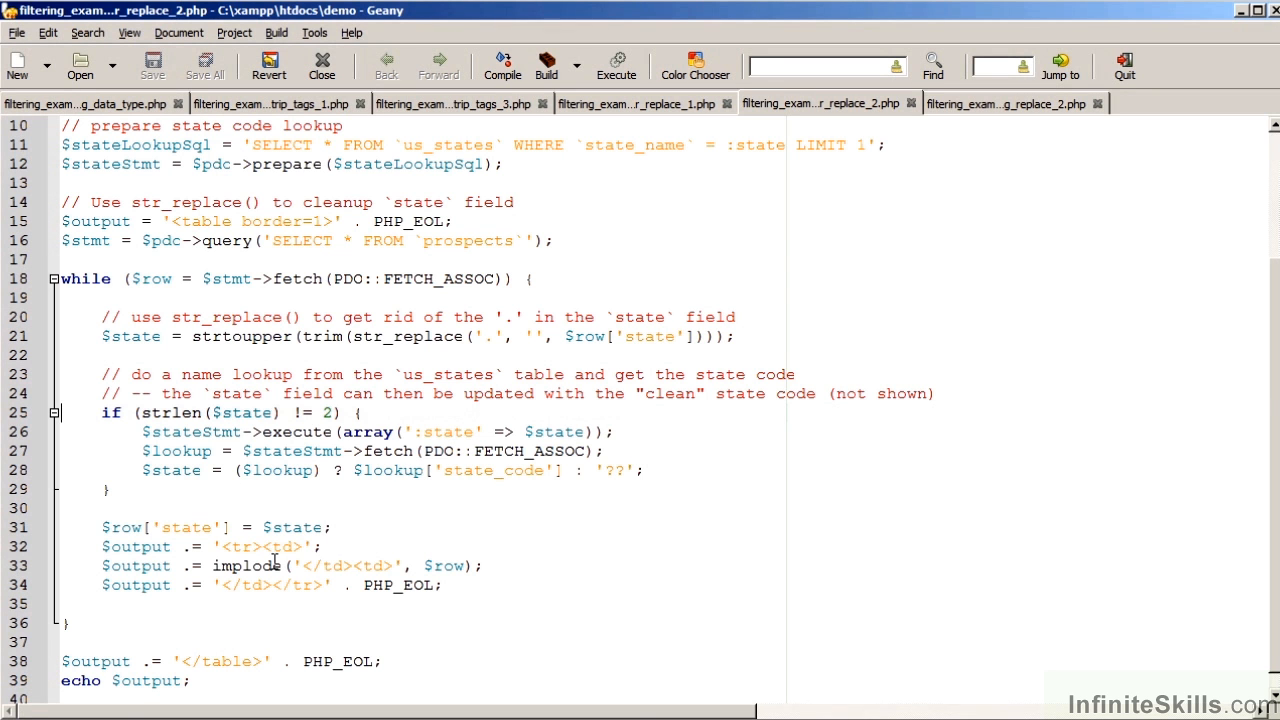
mouse_move(280, 480)
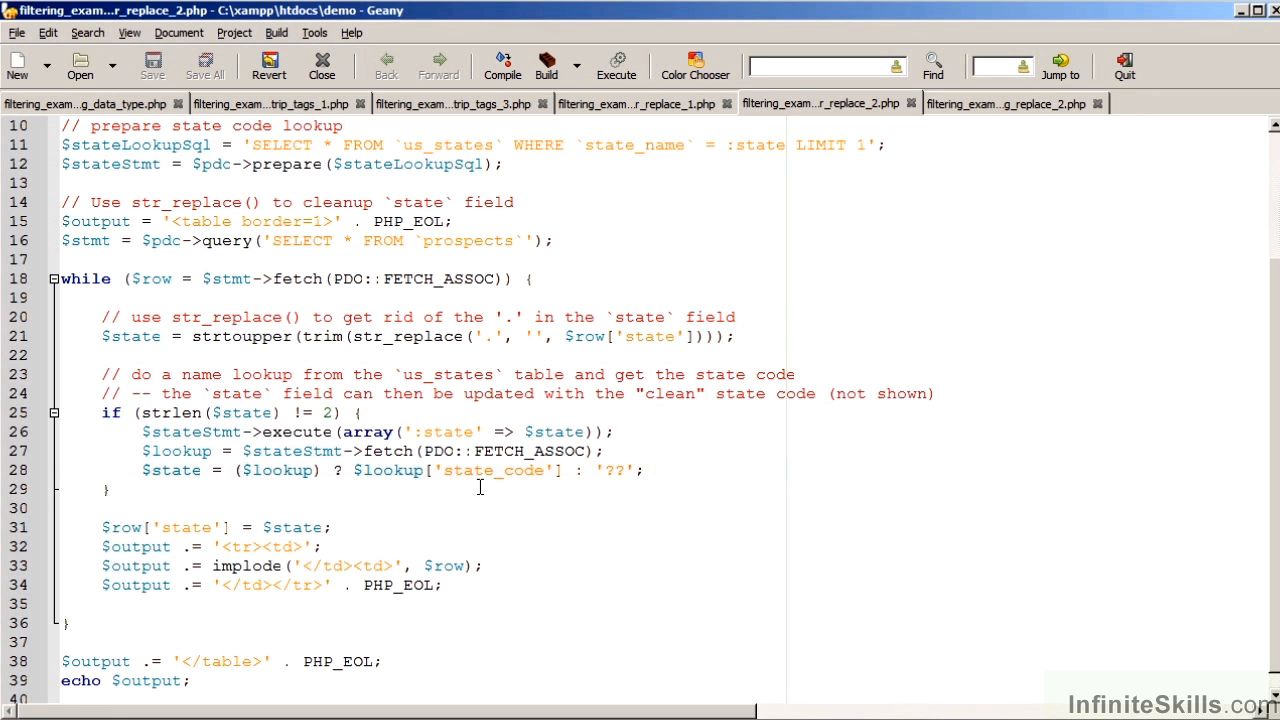
mouse_move(420, 520)
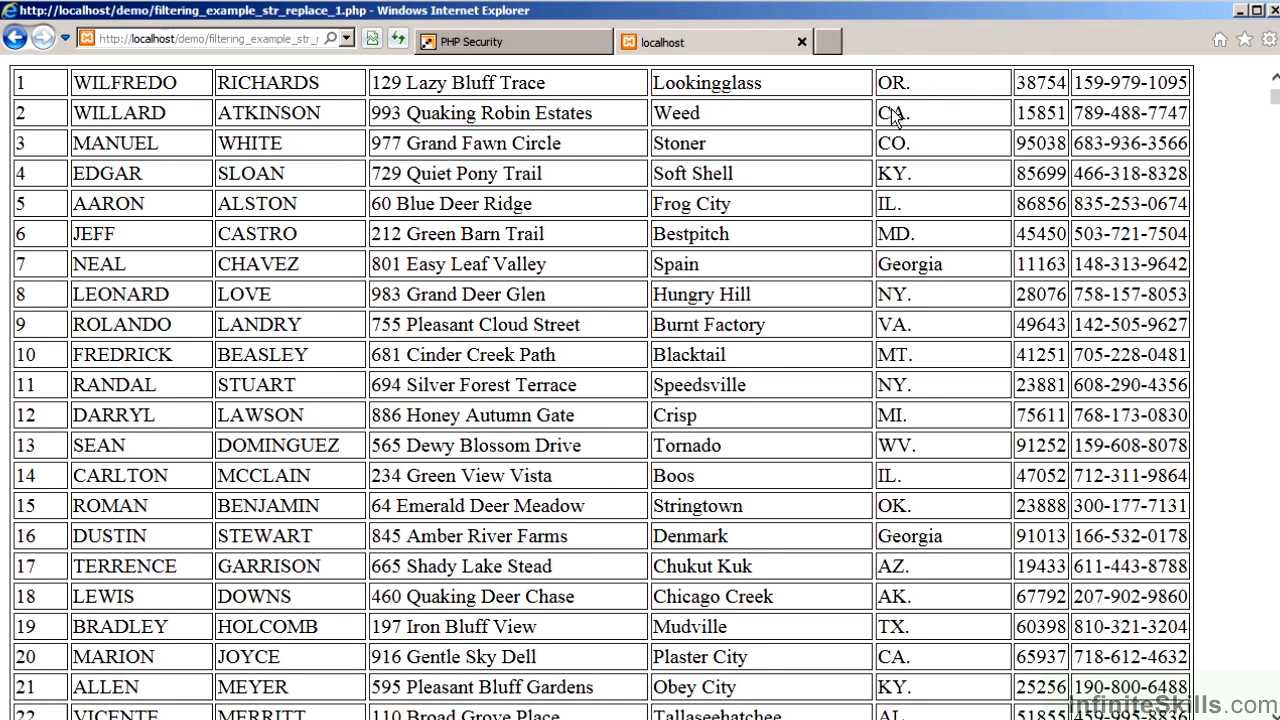
mouse_move(936, 270)
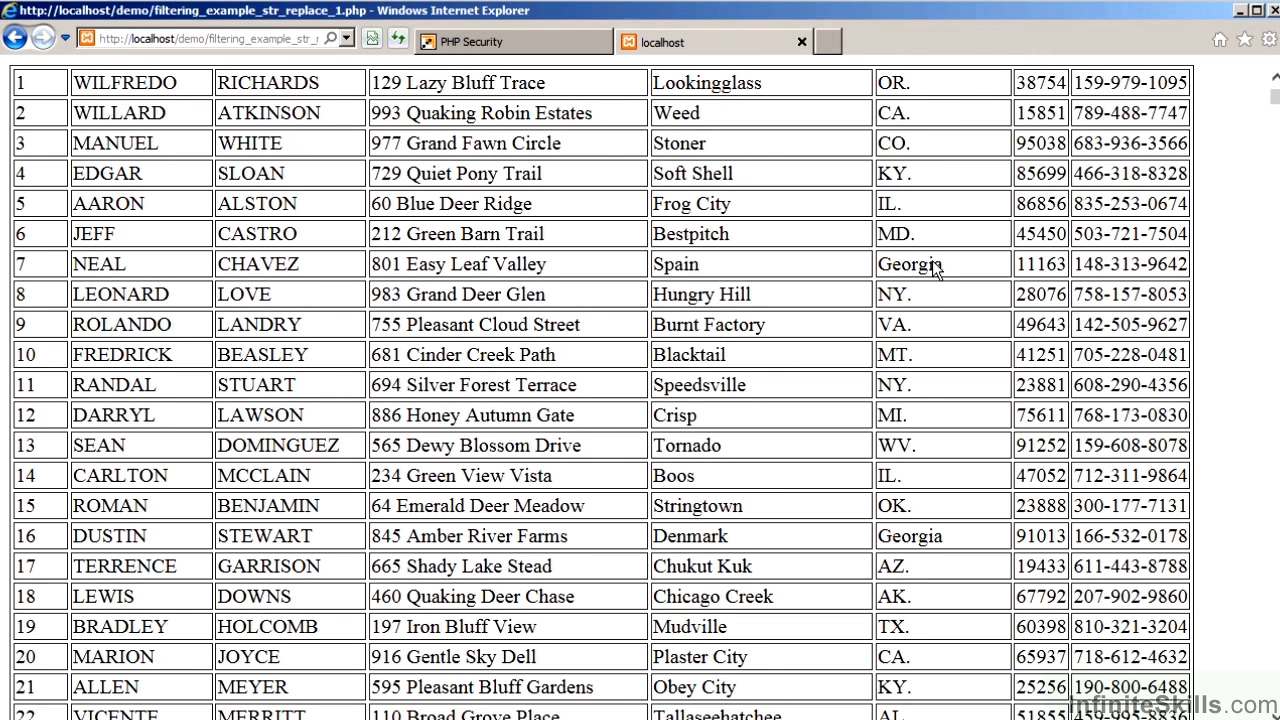
mouse_move(192, 148)
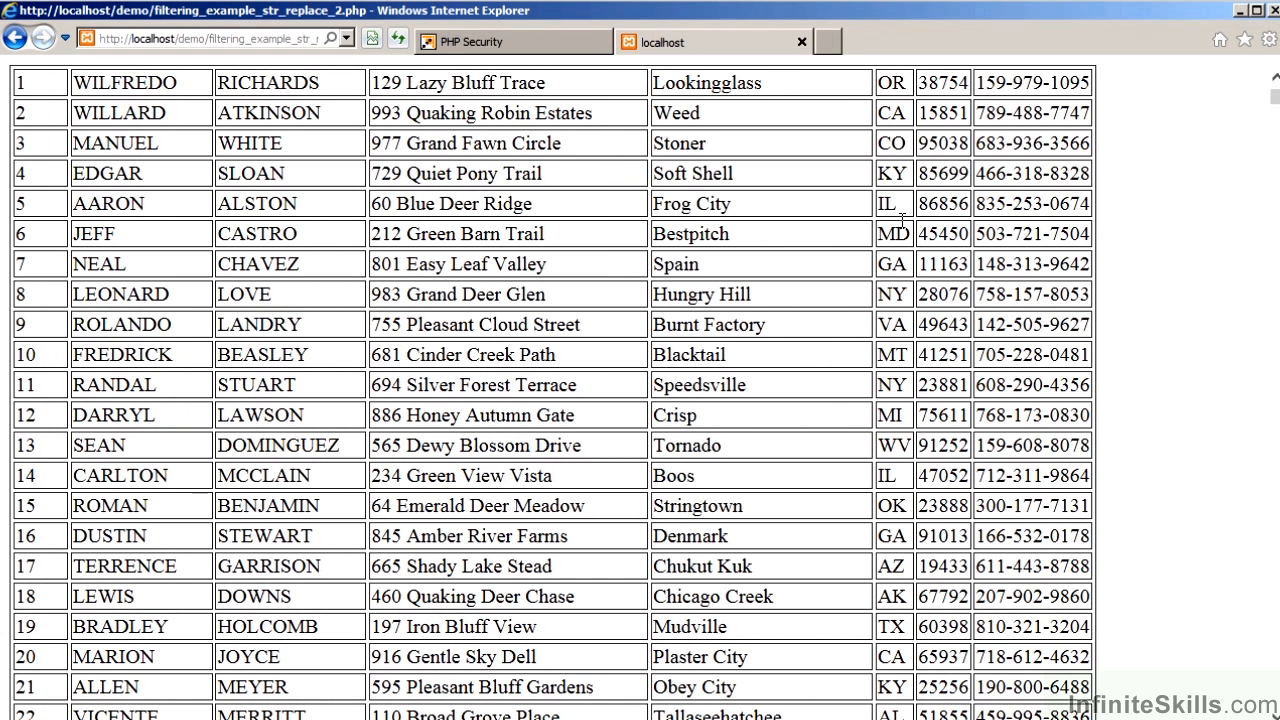
mouse_move(1152, 168)
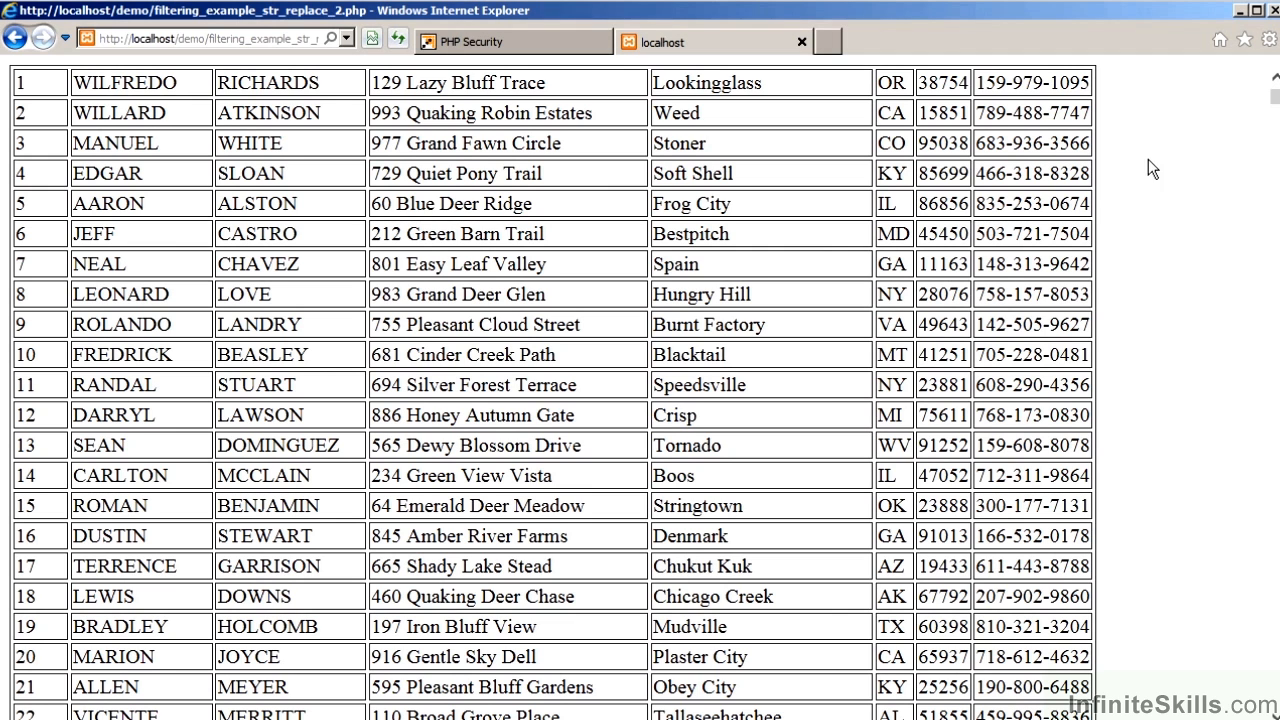
mouse_move(1128, 156)
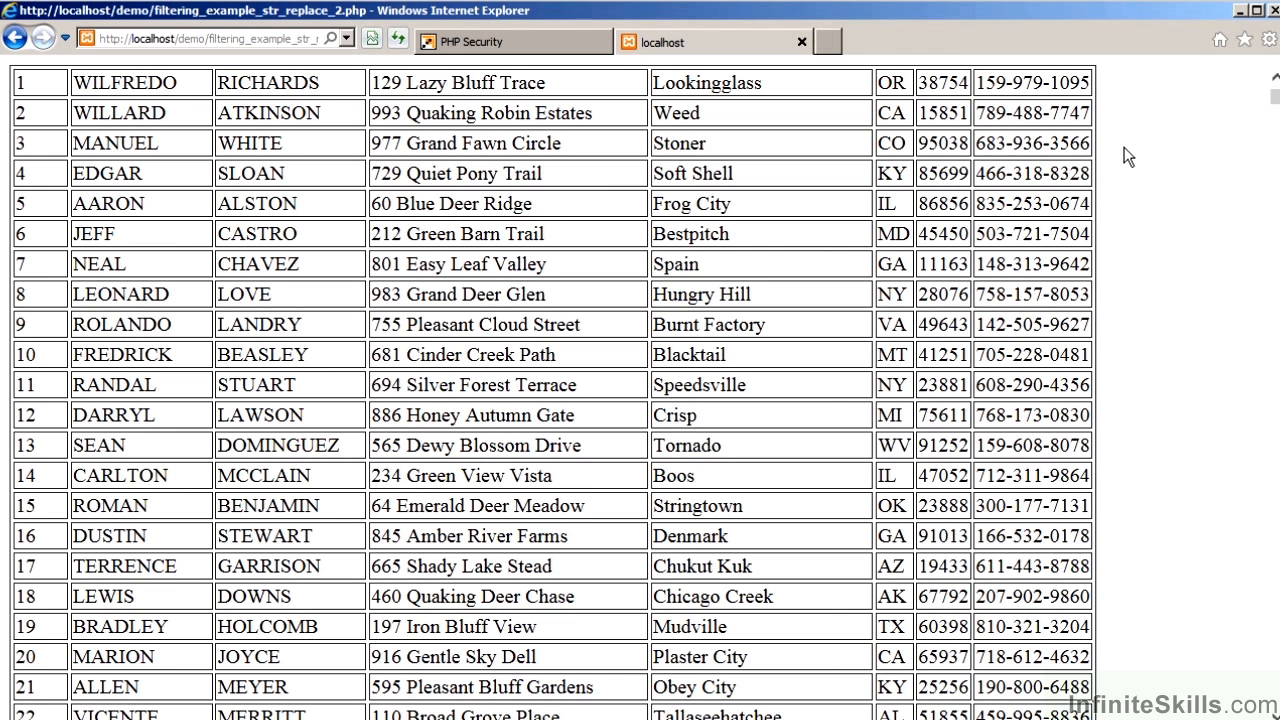
mouse_move(928, 294)
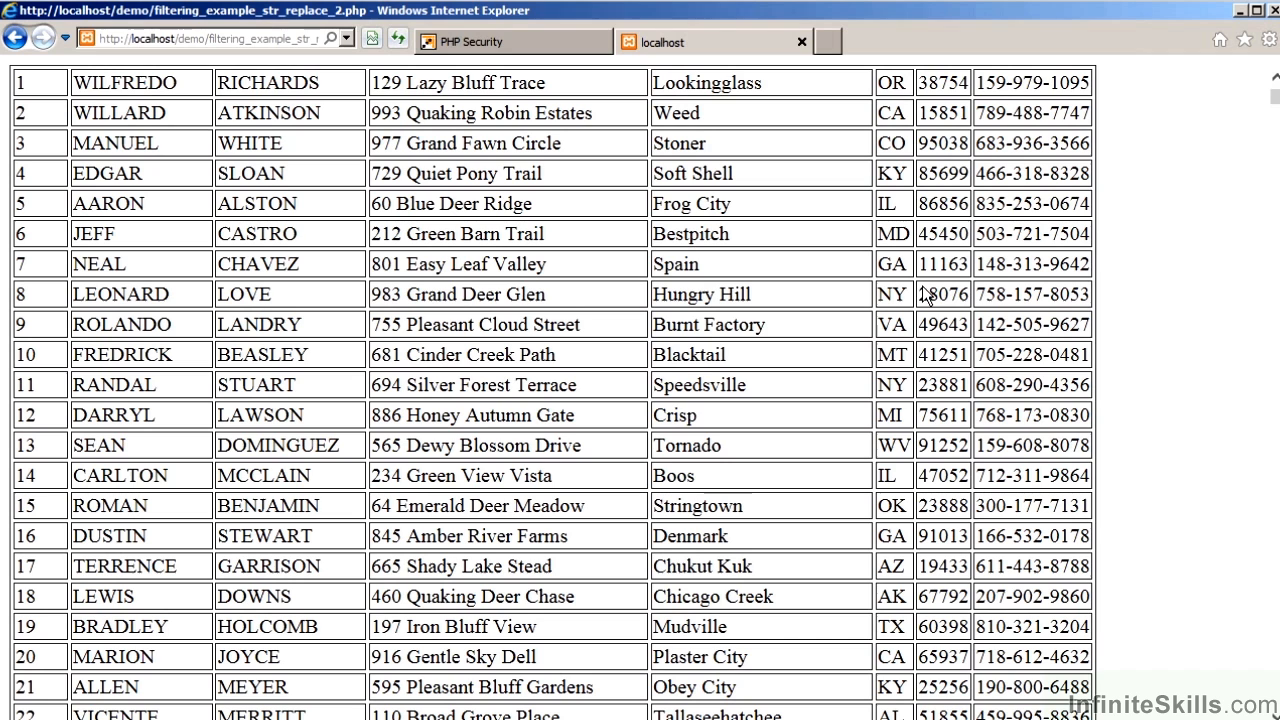
mouse_move(1136, 204)
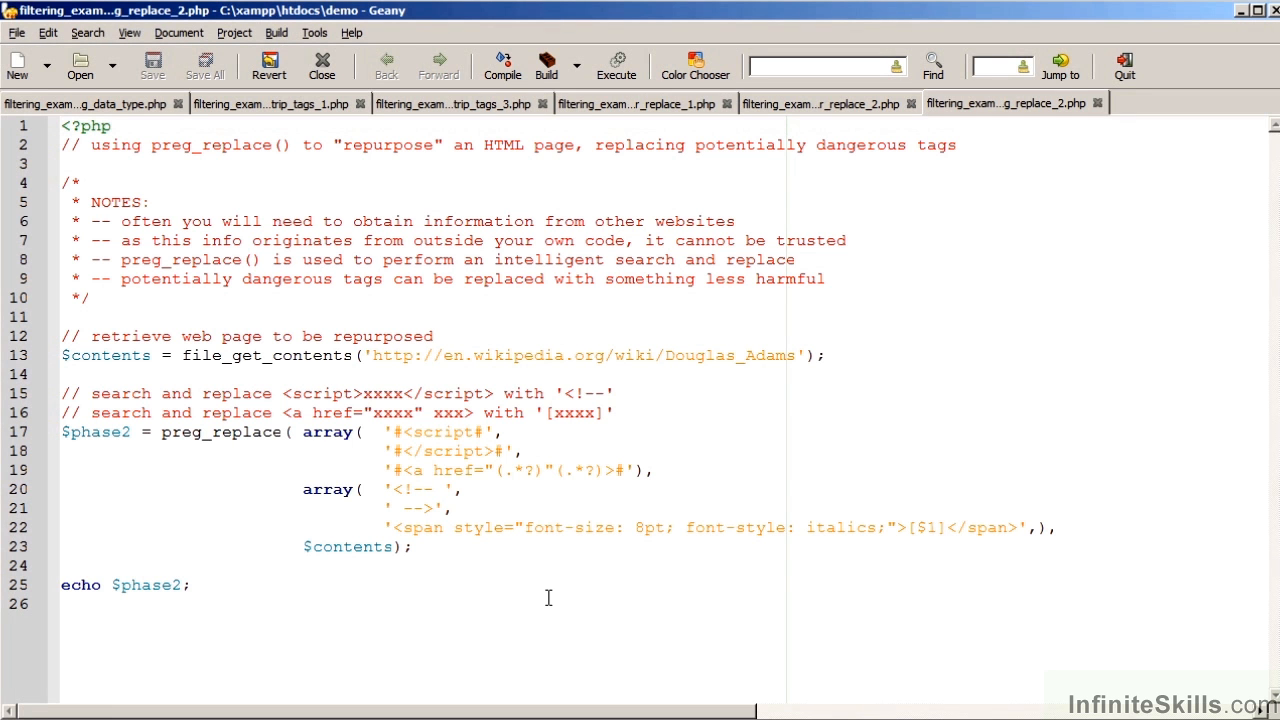
mouse_move(584, 276)
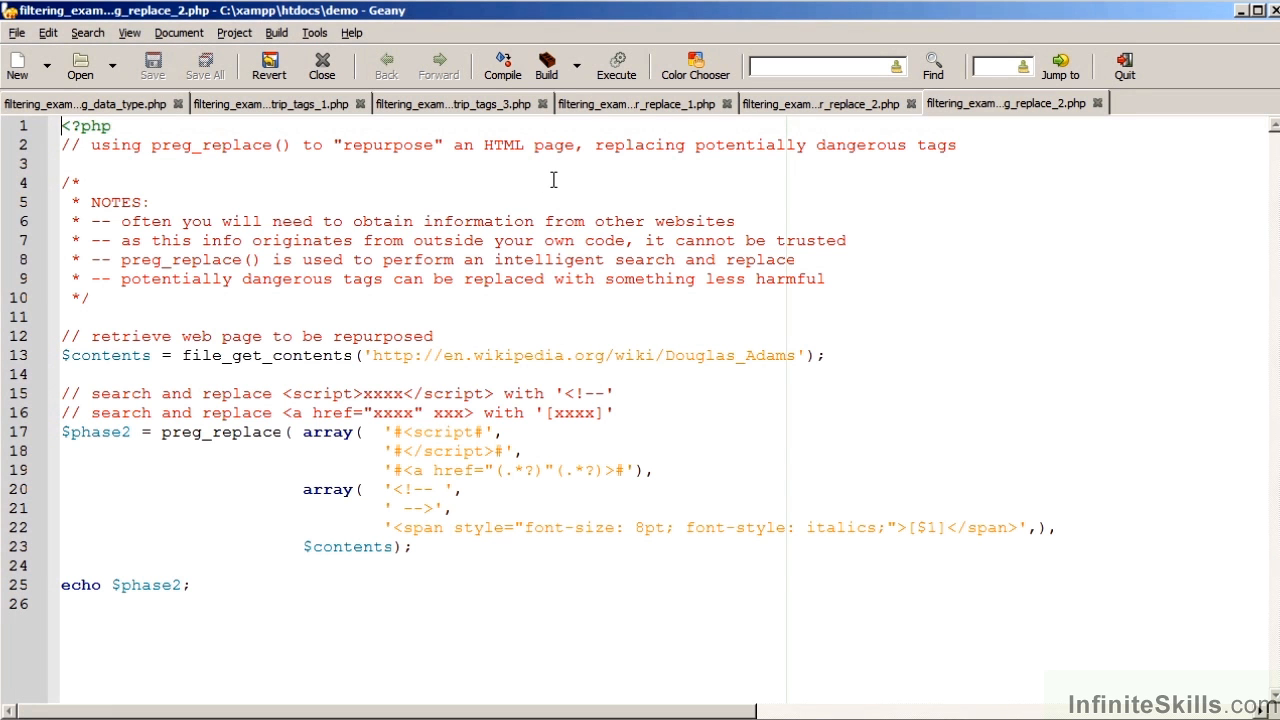
mouse_move(396, 172)
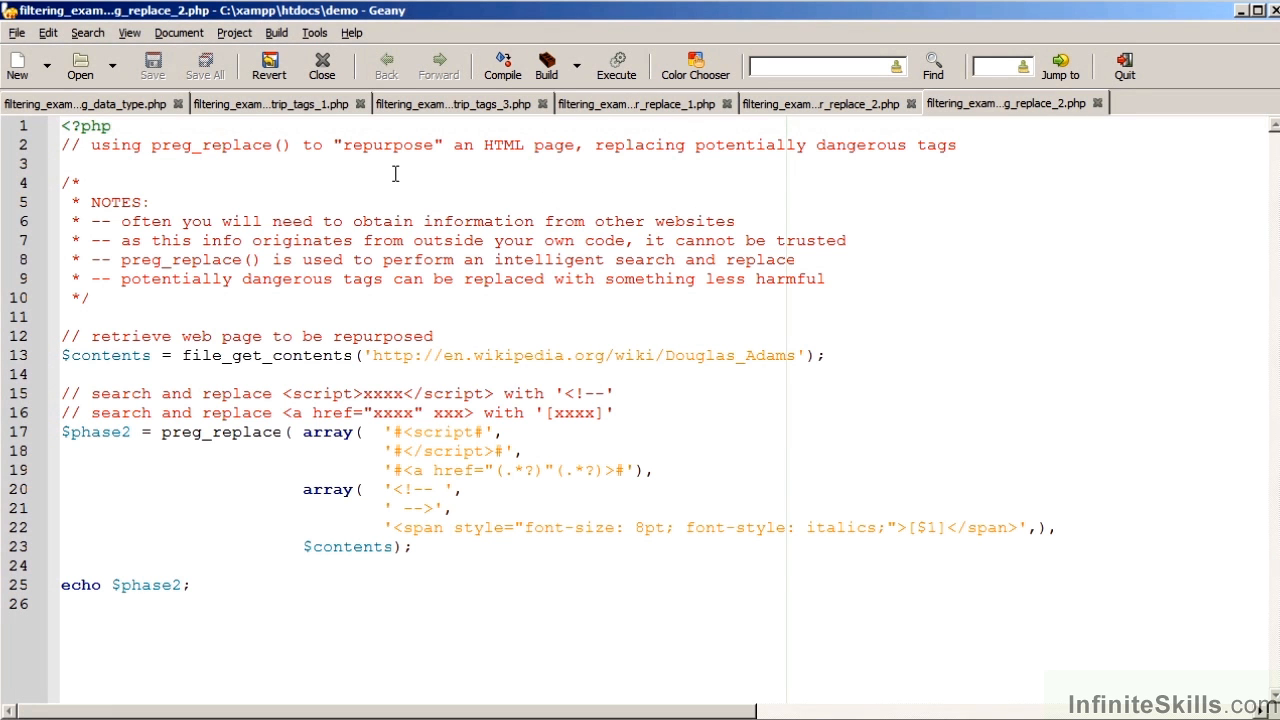
mouse_move(560, 170)
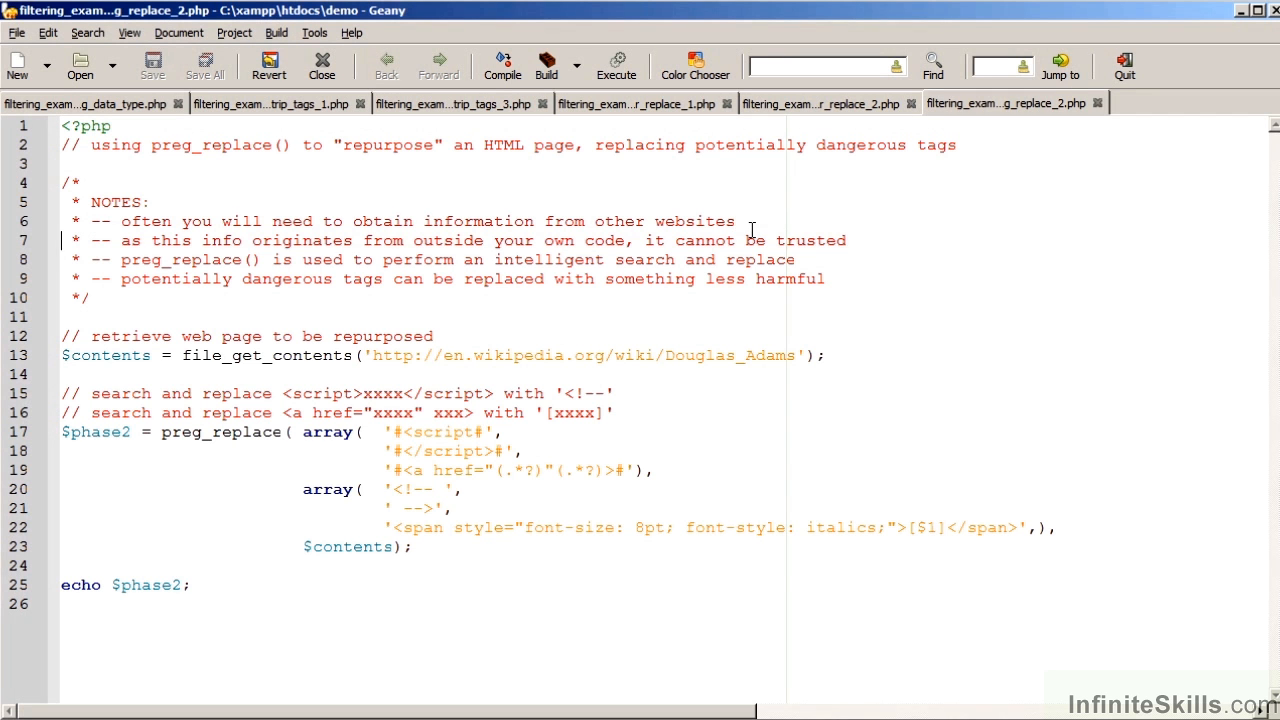
mouse_move(688, 316)
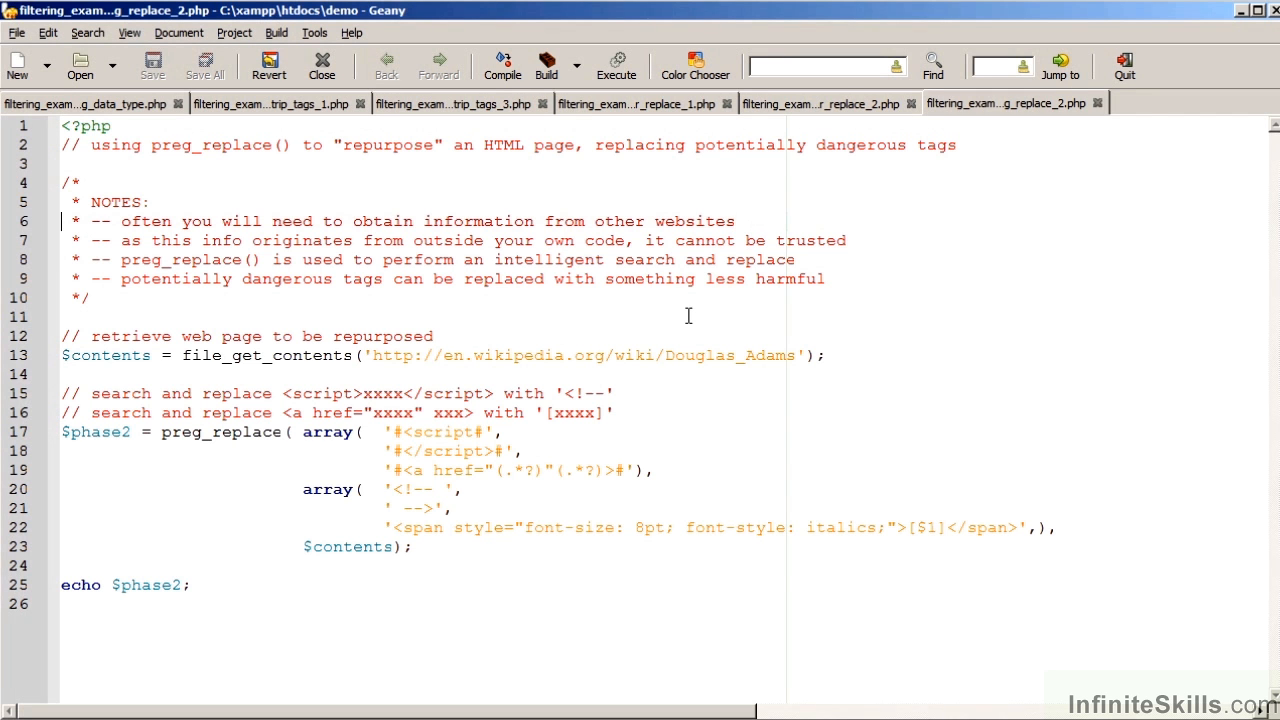
mouse_move(430, 646)
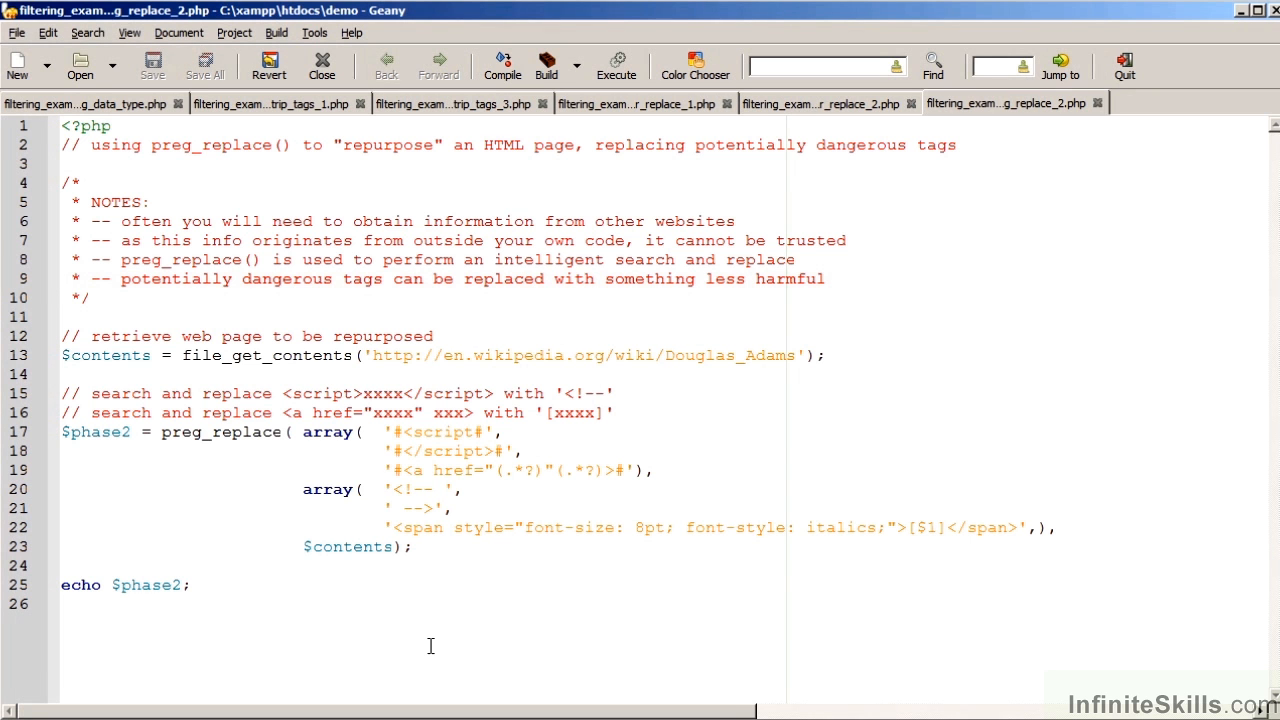
click(64, 280)
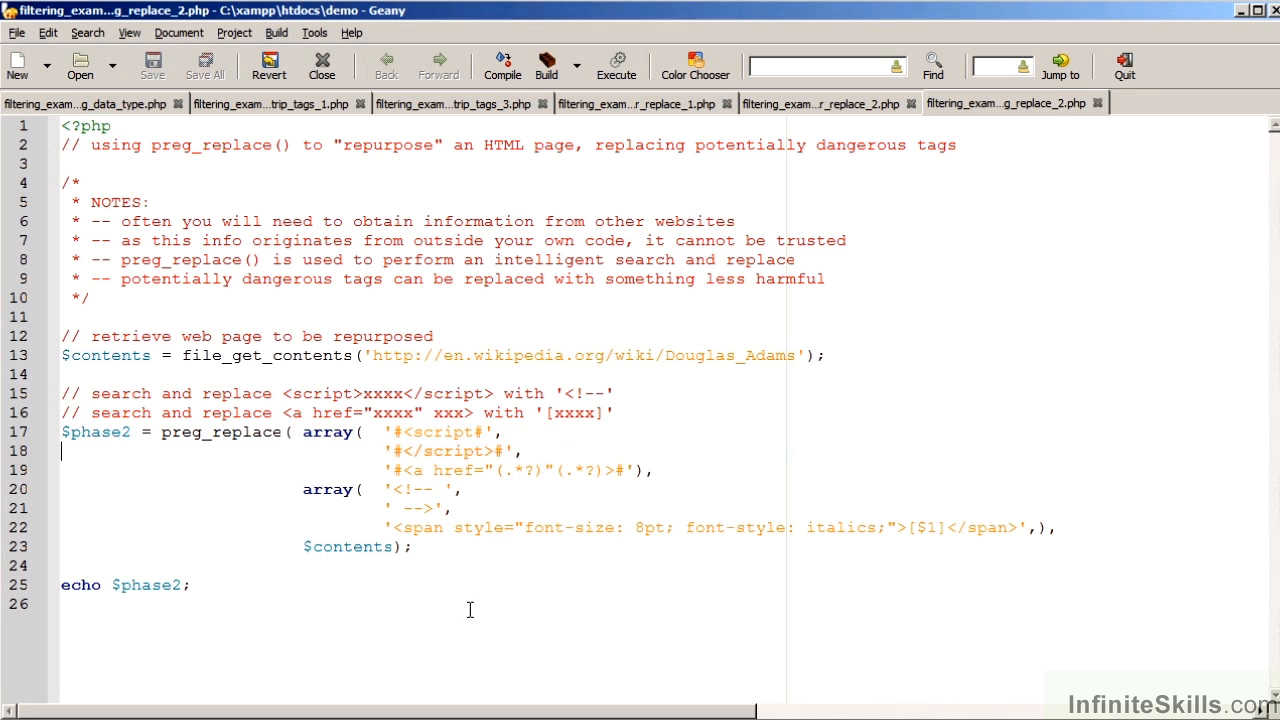
mouse_move(476, 580)
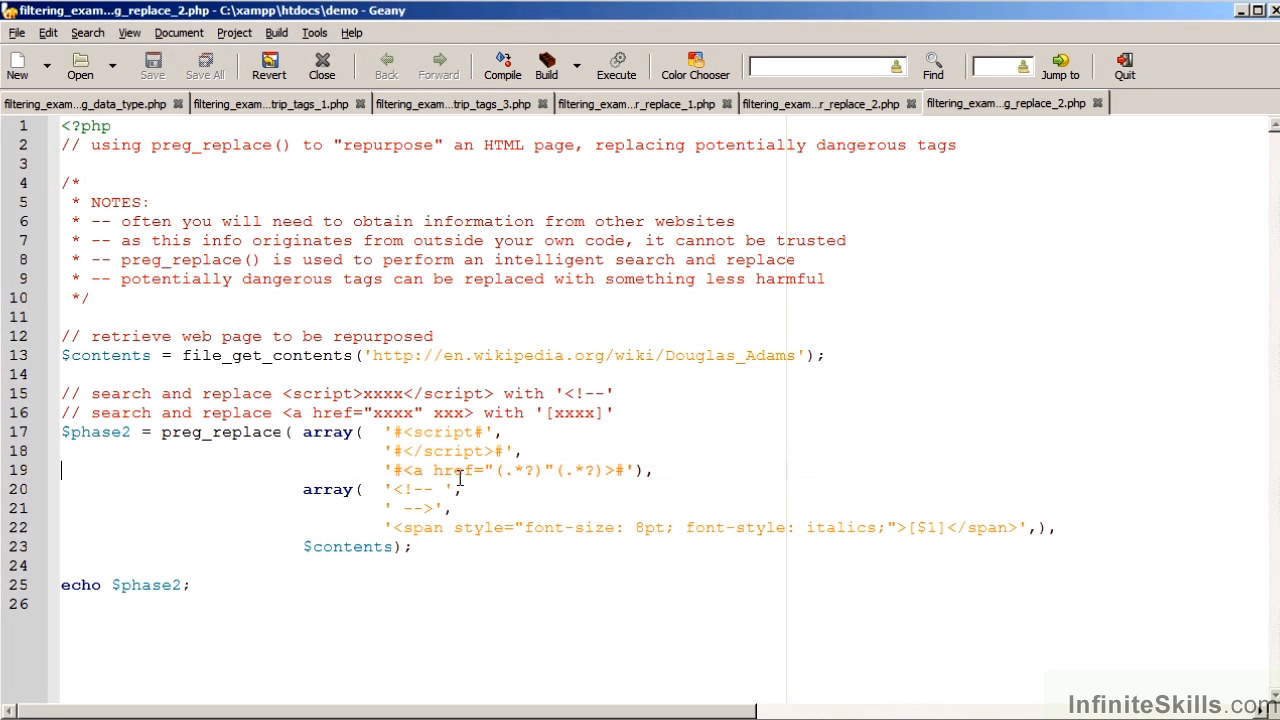
mouse_move(572, 478)
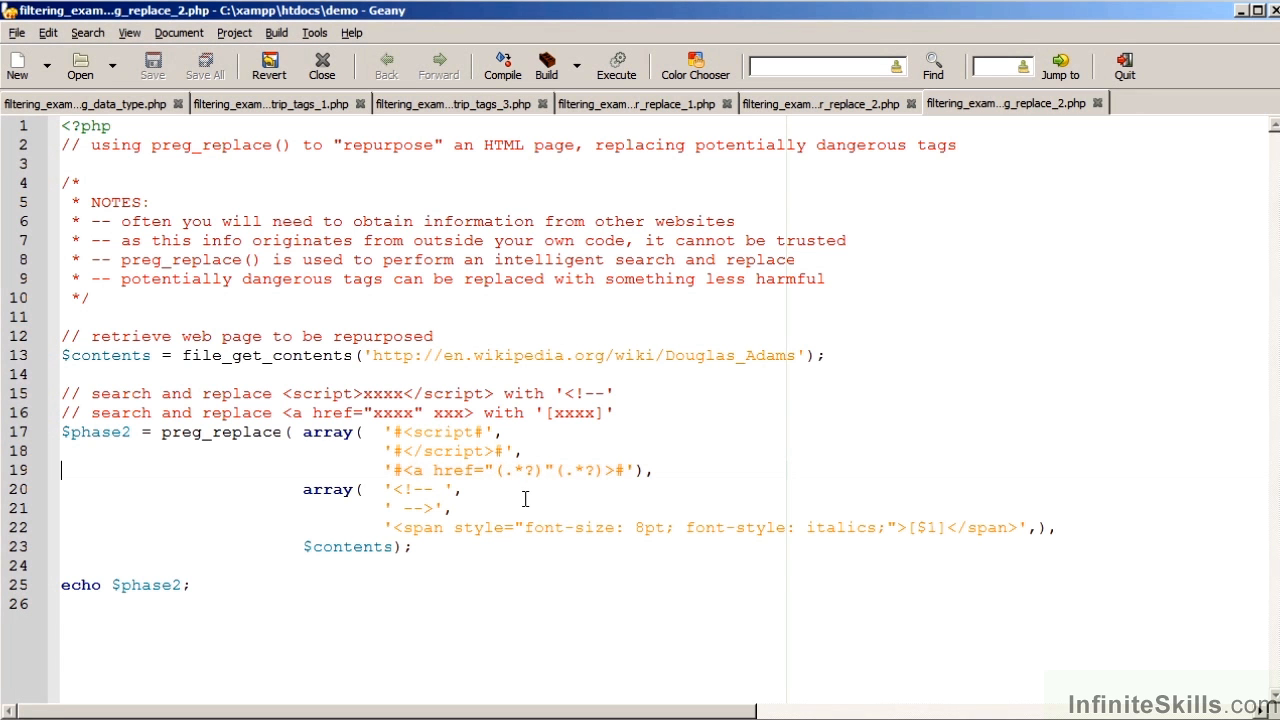
mouse_move(516, 492)
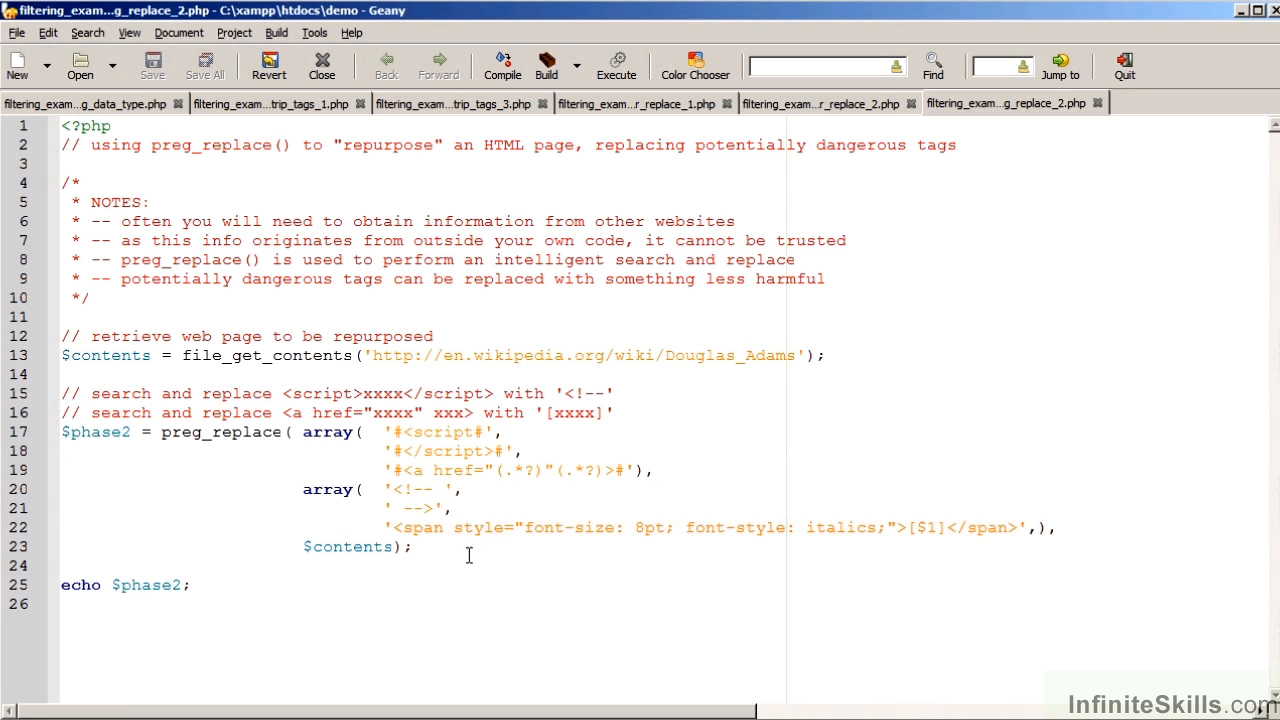
mouse_move(504, 482)
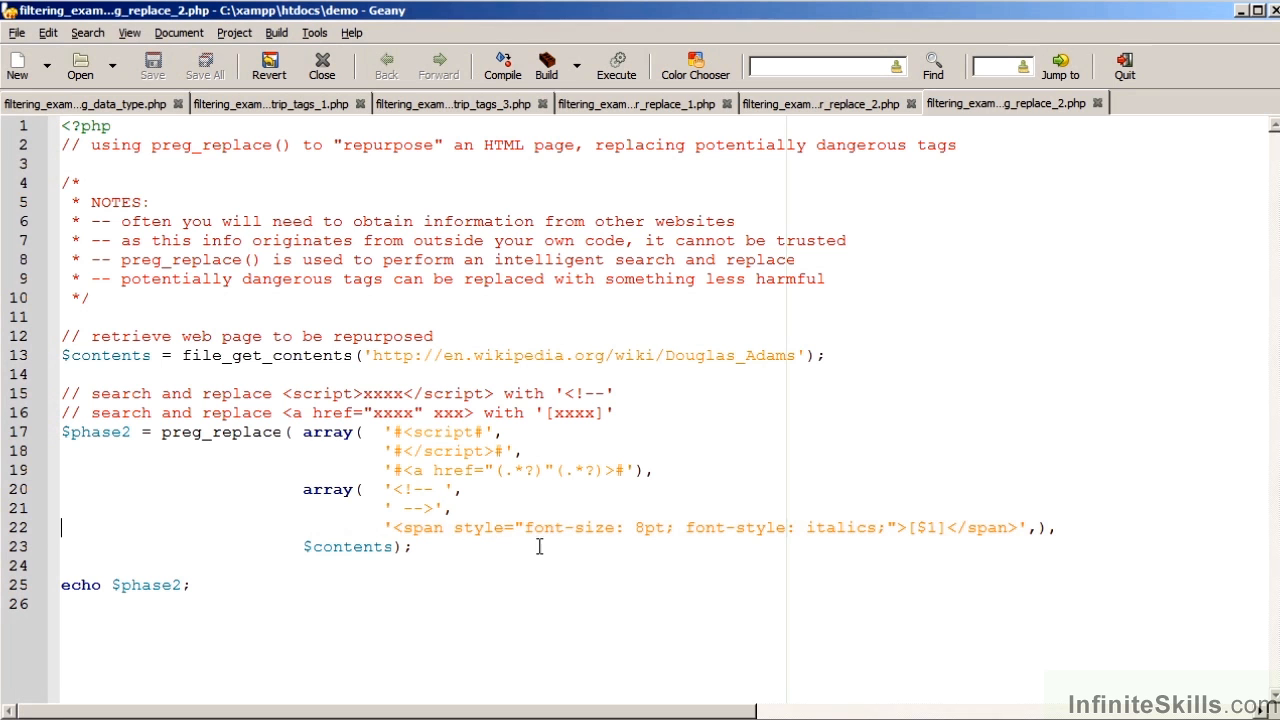
mouse_move(684, 568)
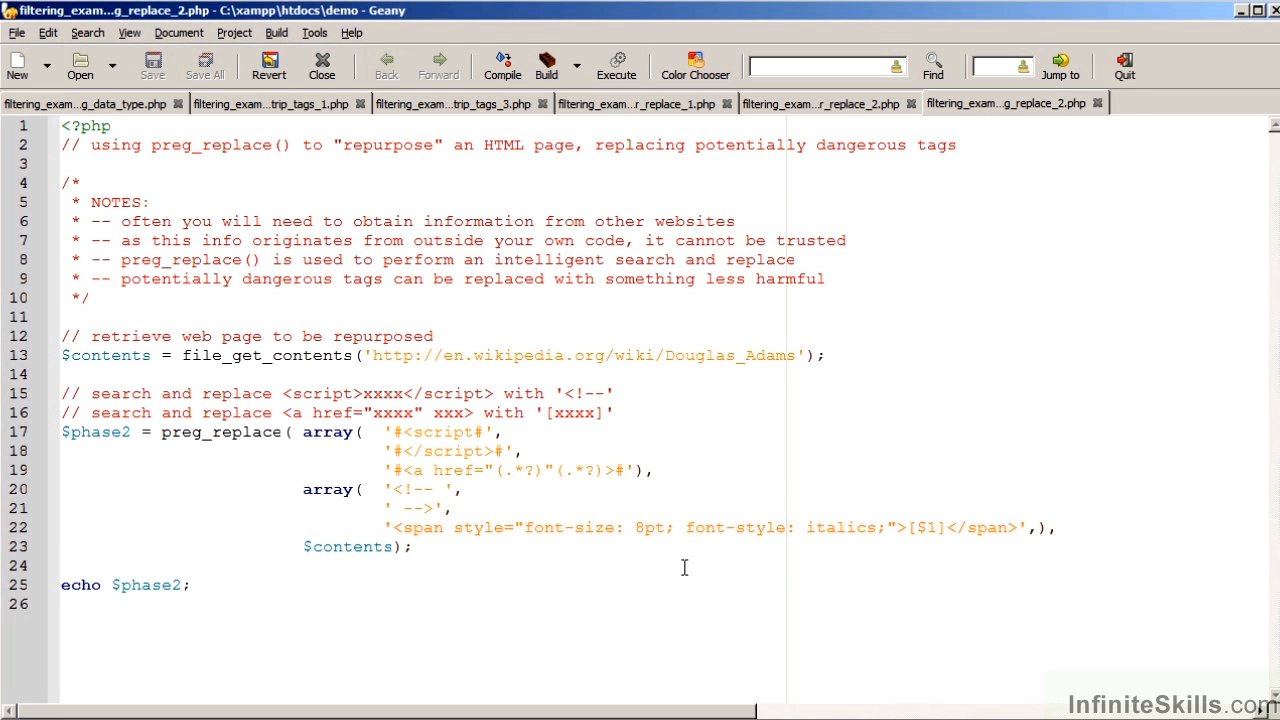
mouse_move(934, 556)
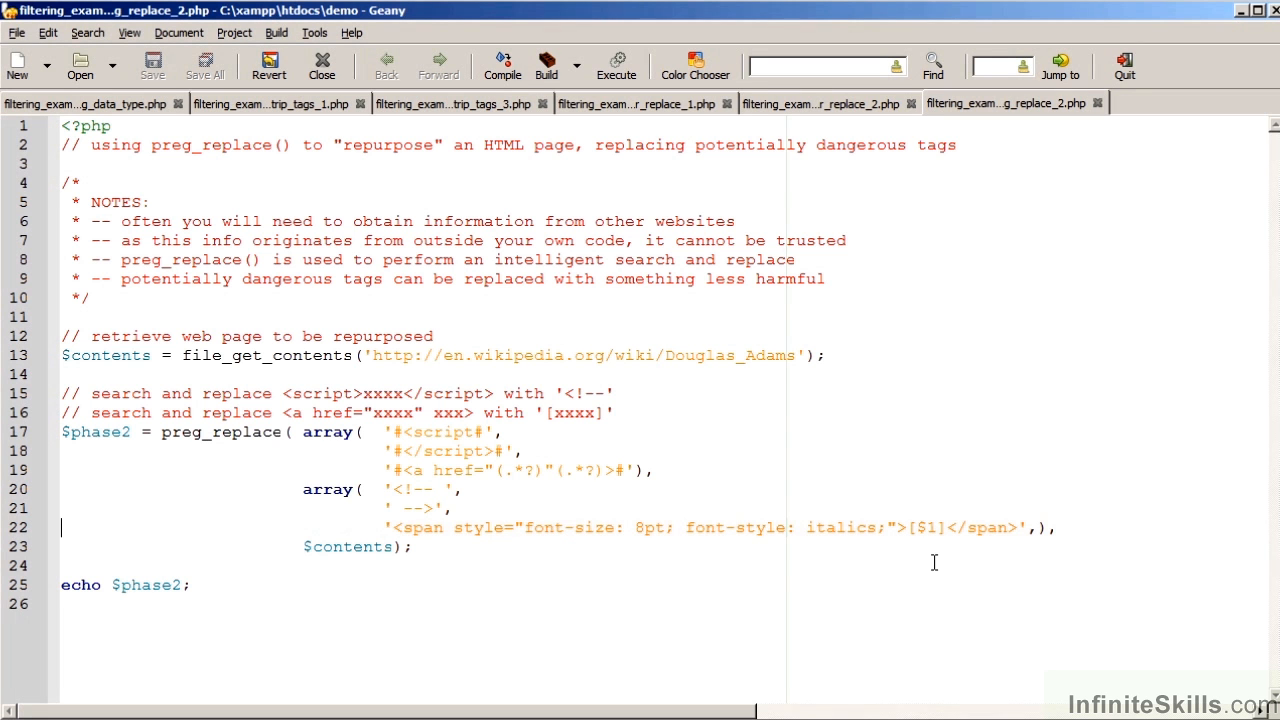
mouse_move(600, 578)
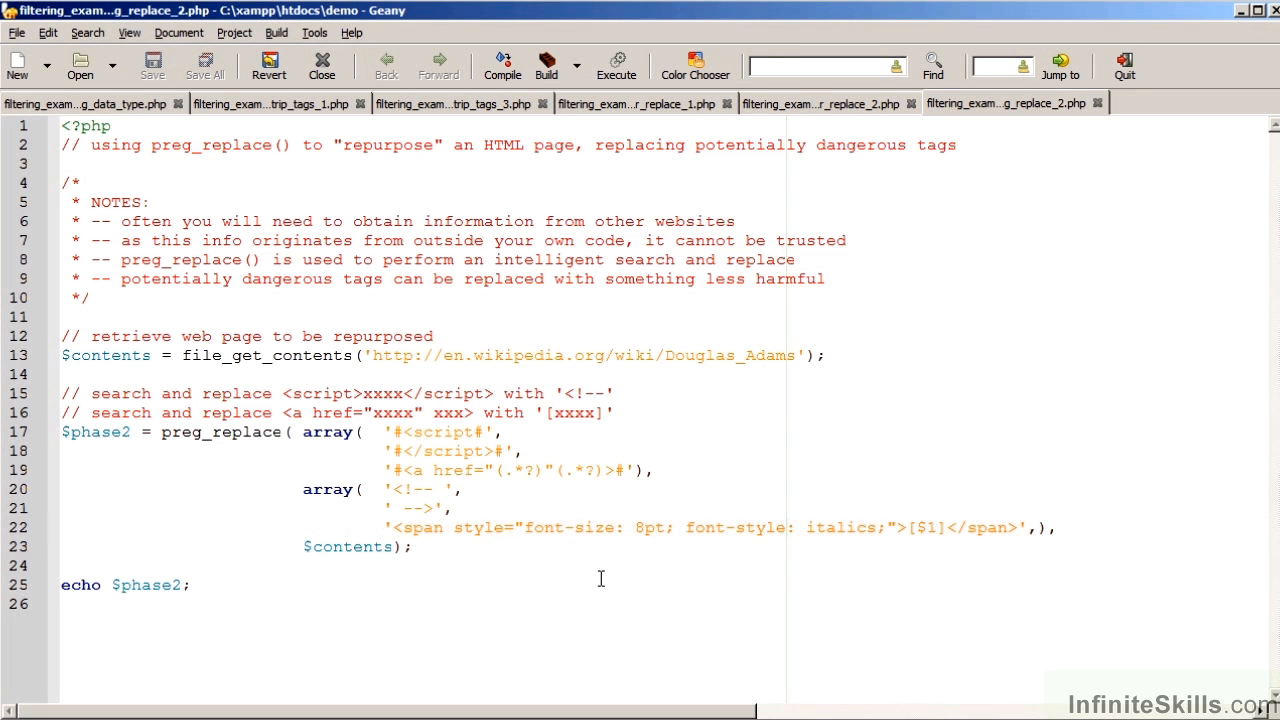
click(62, 528)
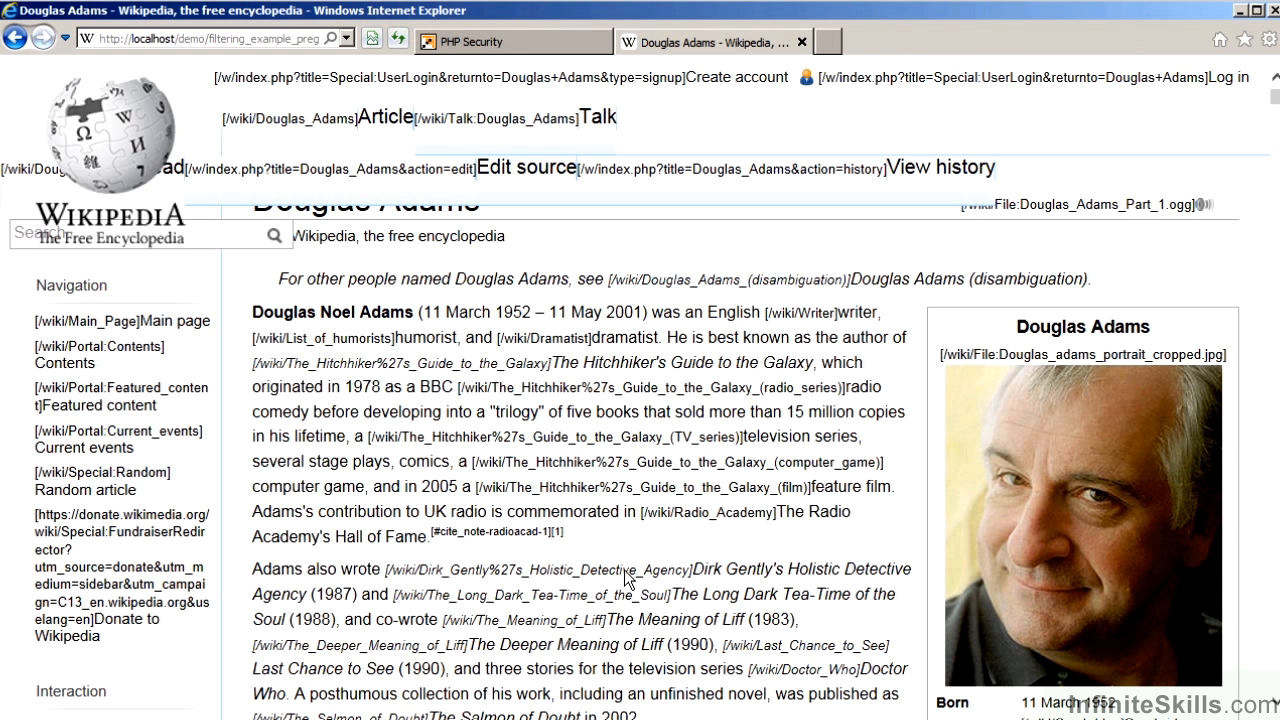
mouse_move(588, 552)
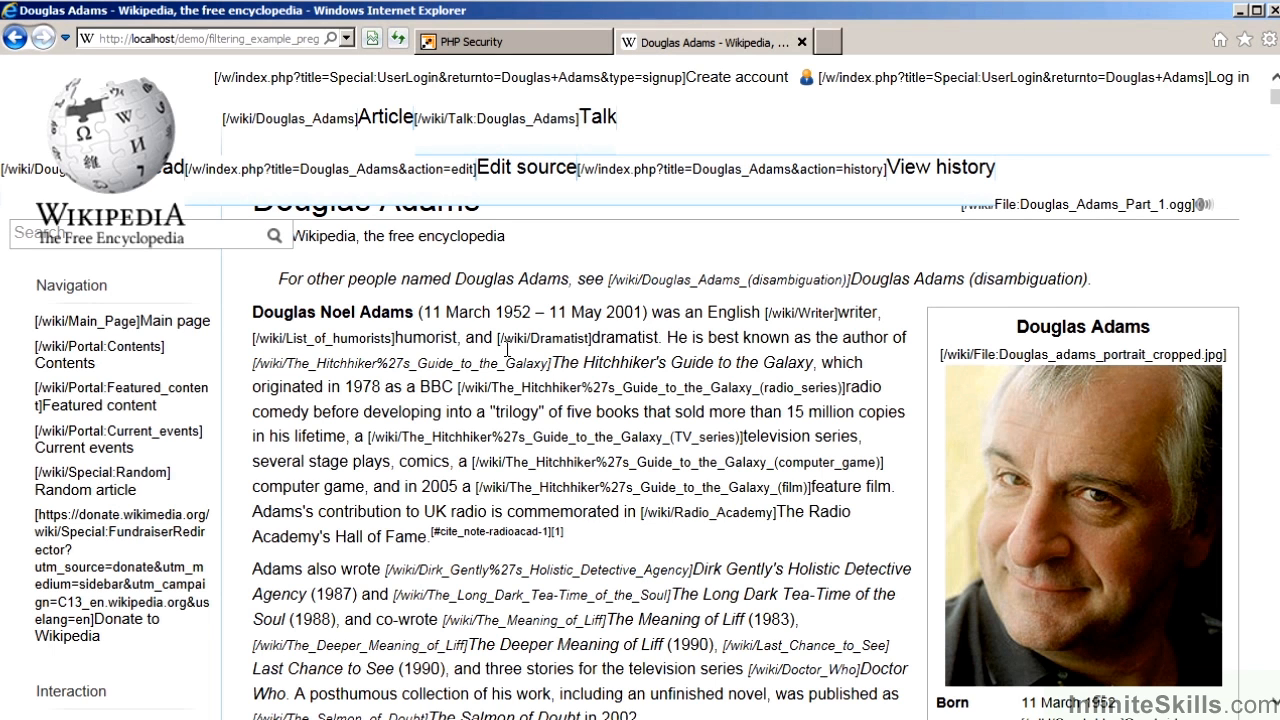
mouse_move(510, 364)
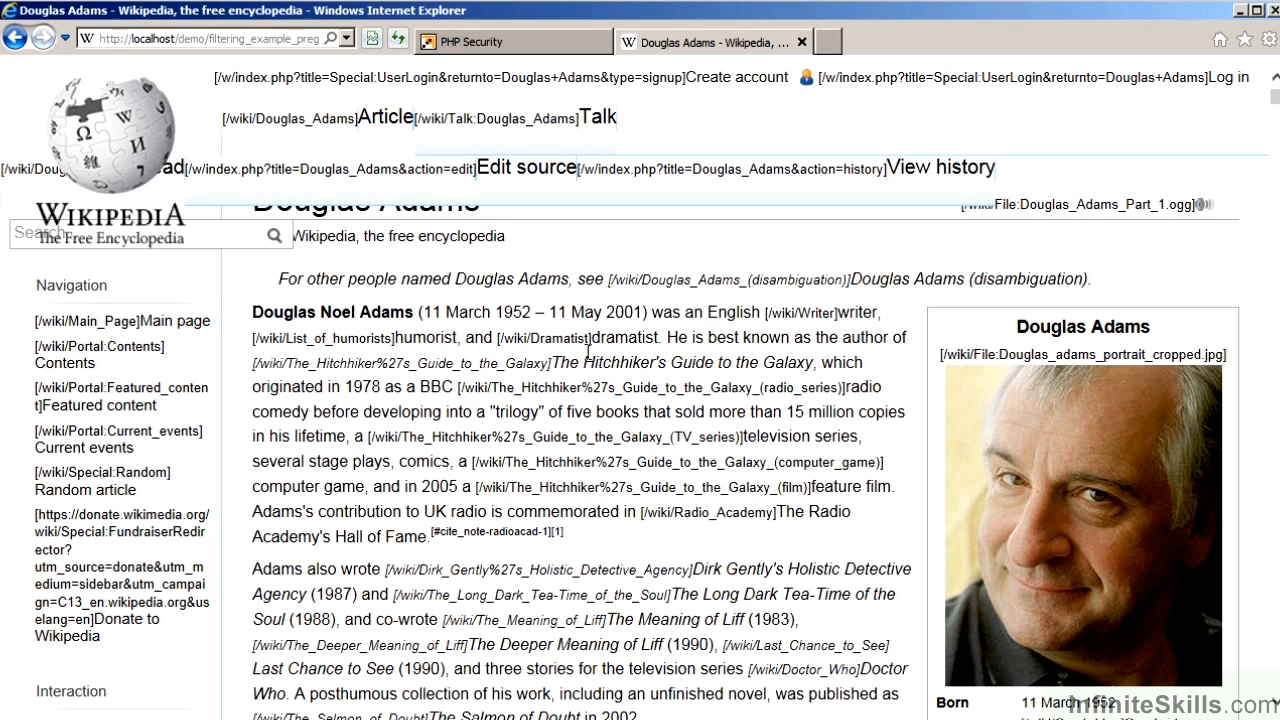
mouse_move(576, 400)
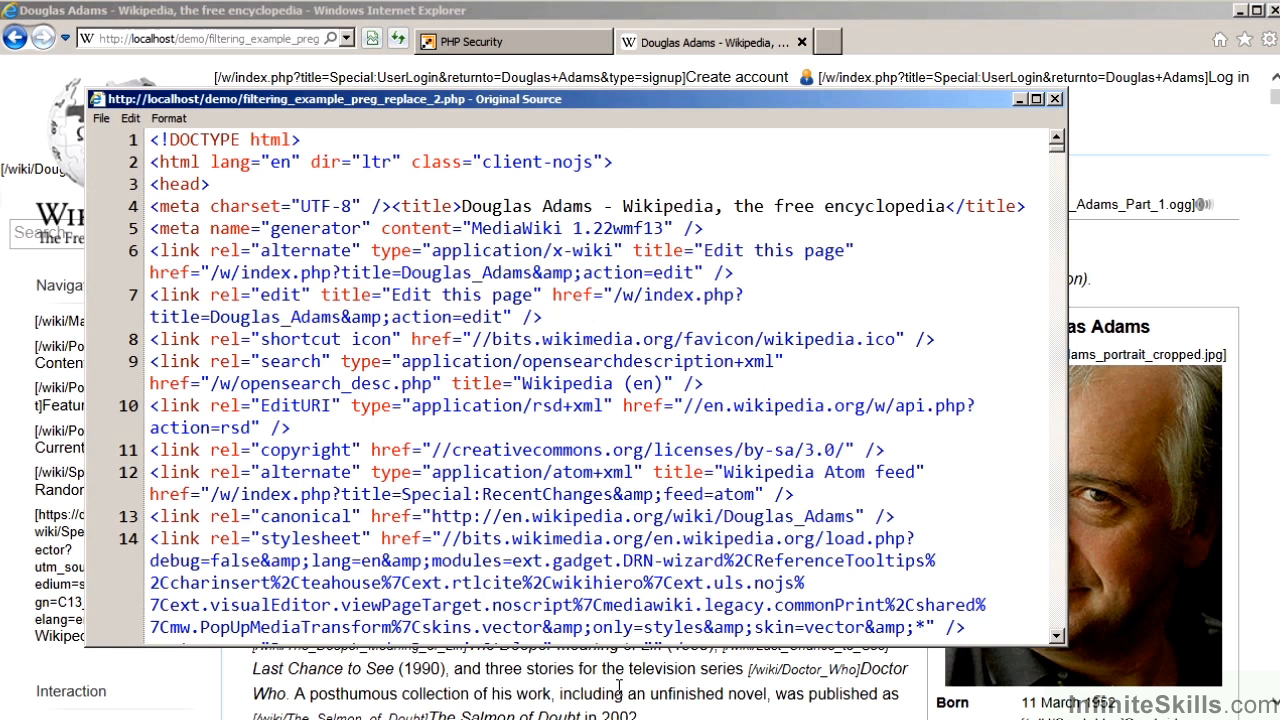
Scroll through the Douglas Adams page source, then return to the PHP Security review slide
scroll(down, 3)
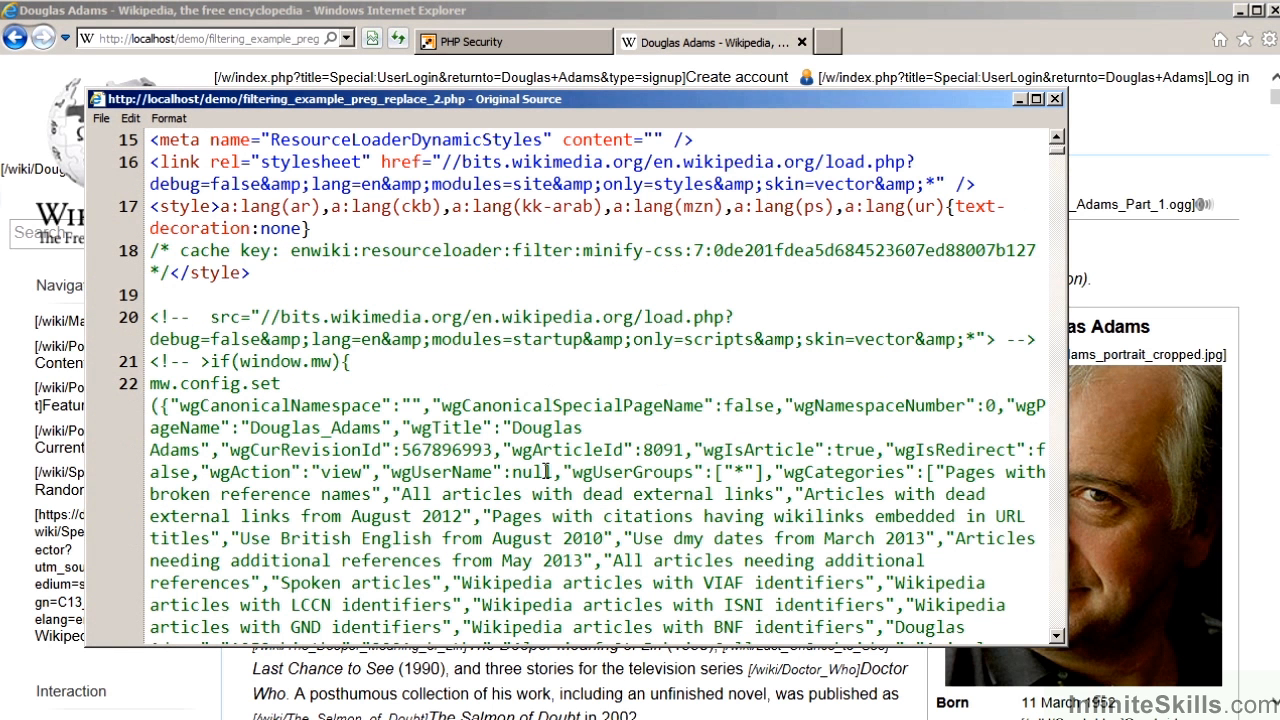
mouse_move(156, 344)
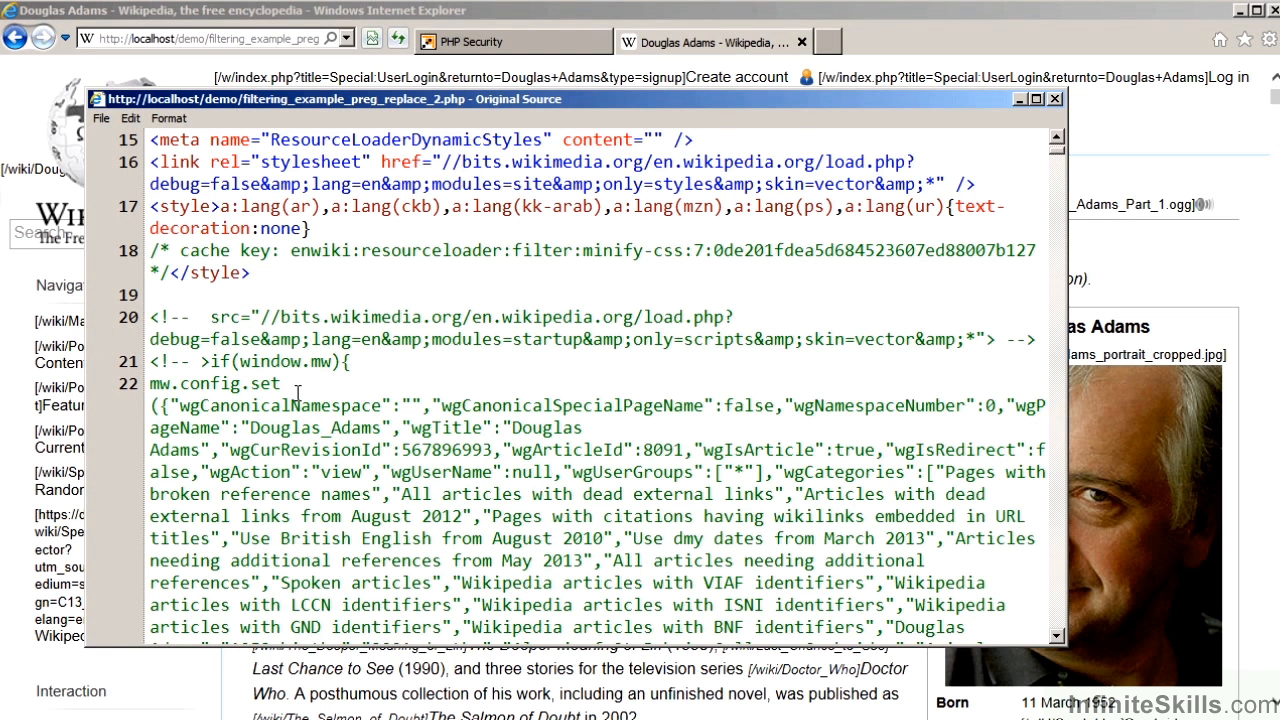
click(532, 472)
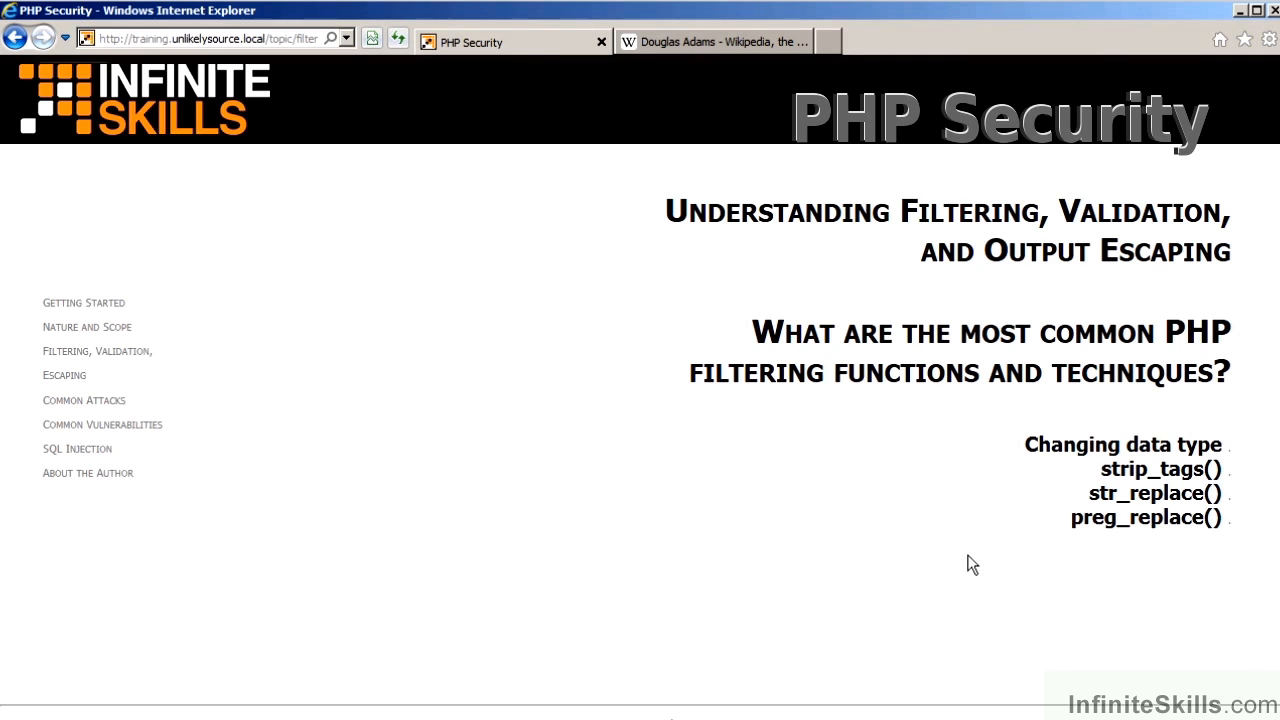
mouse_move(1044, 604)
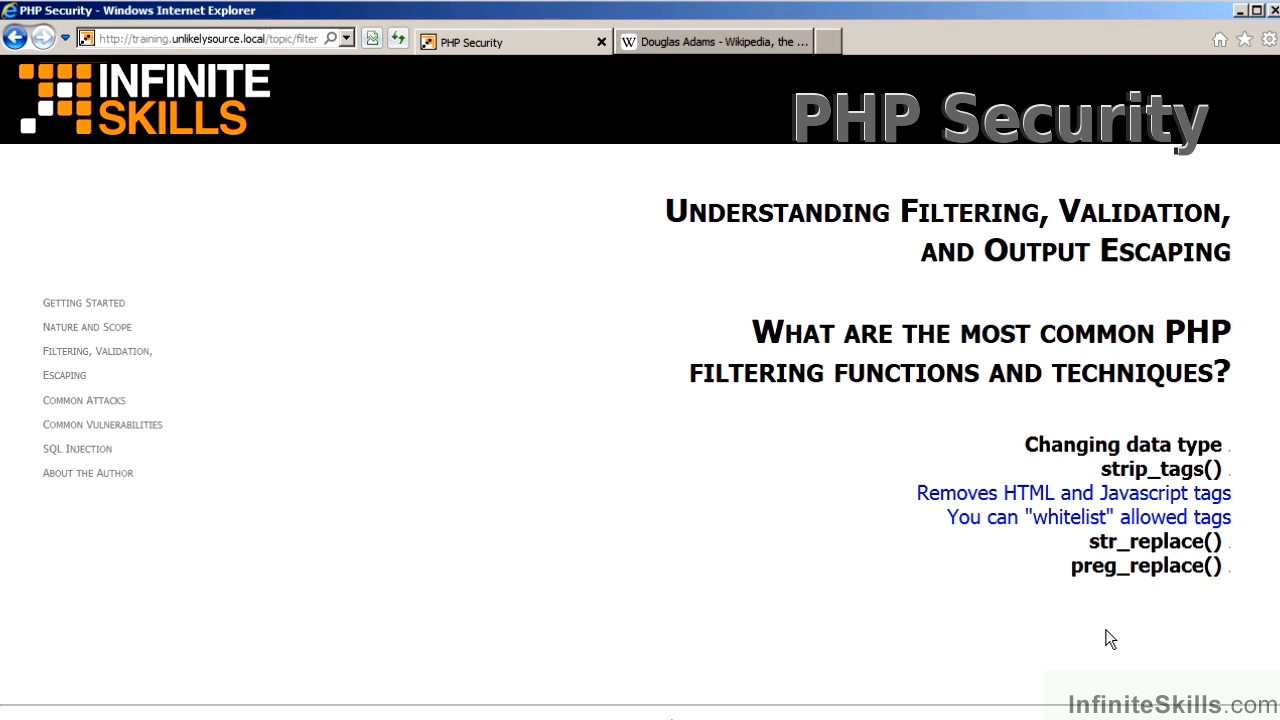
mouse_move(1116, 632)
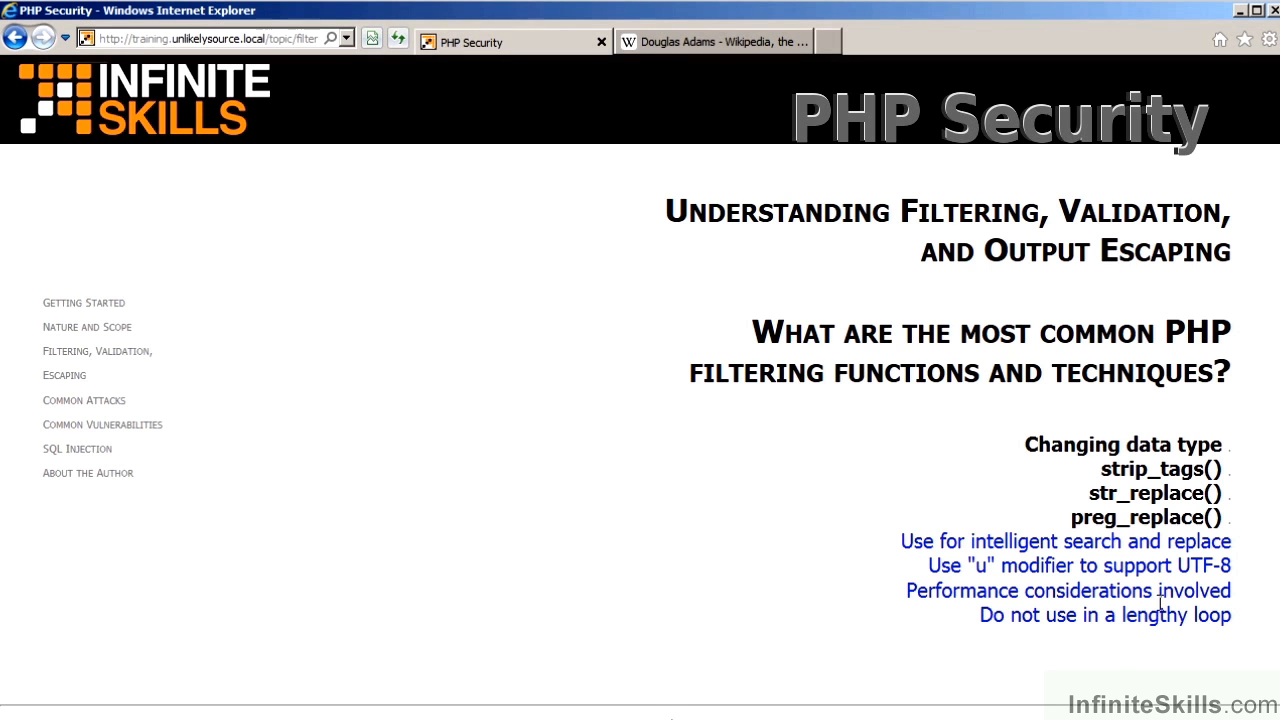
mouse_move(1116, 672)
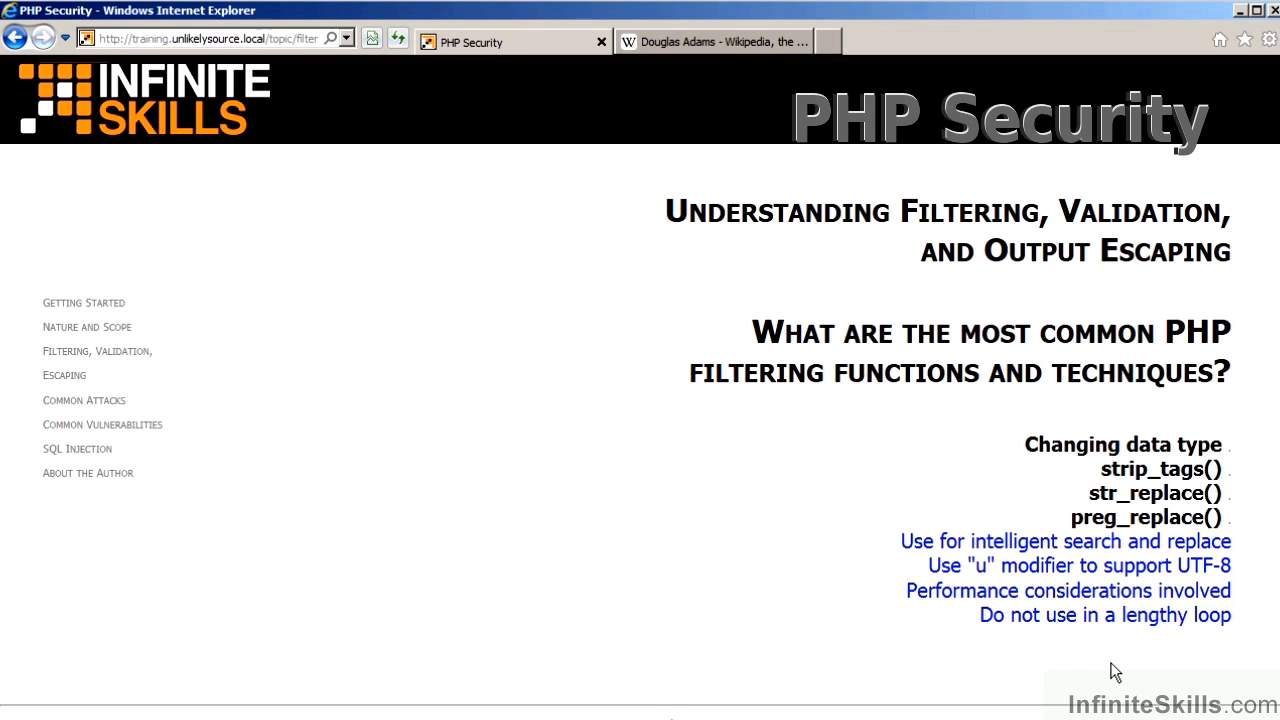
mouse_move(1098, 668)
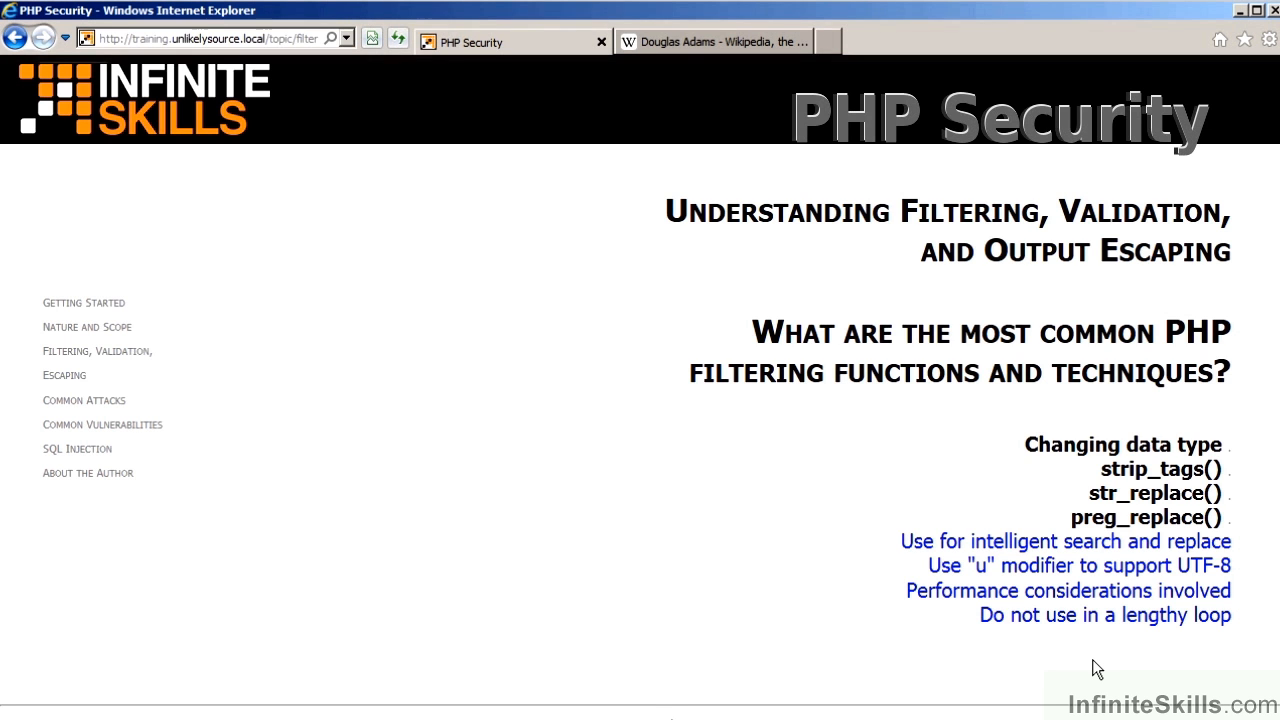
mouse_move(1060, 624)
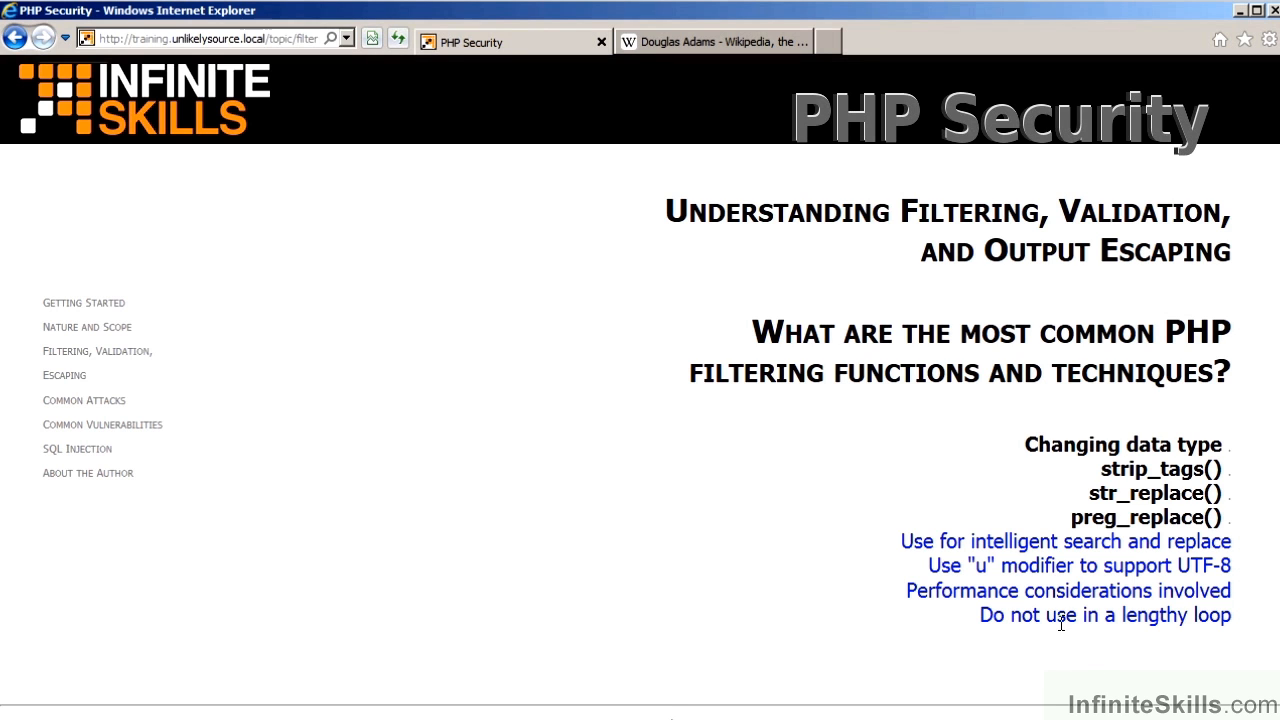
mouse_move(1094, 652)
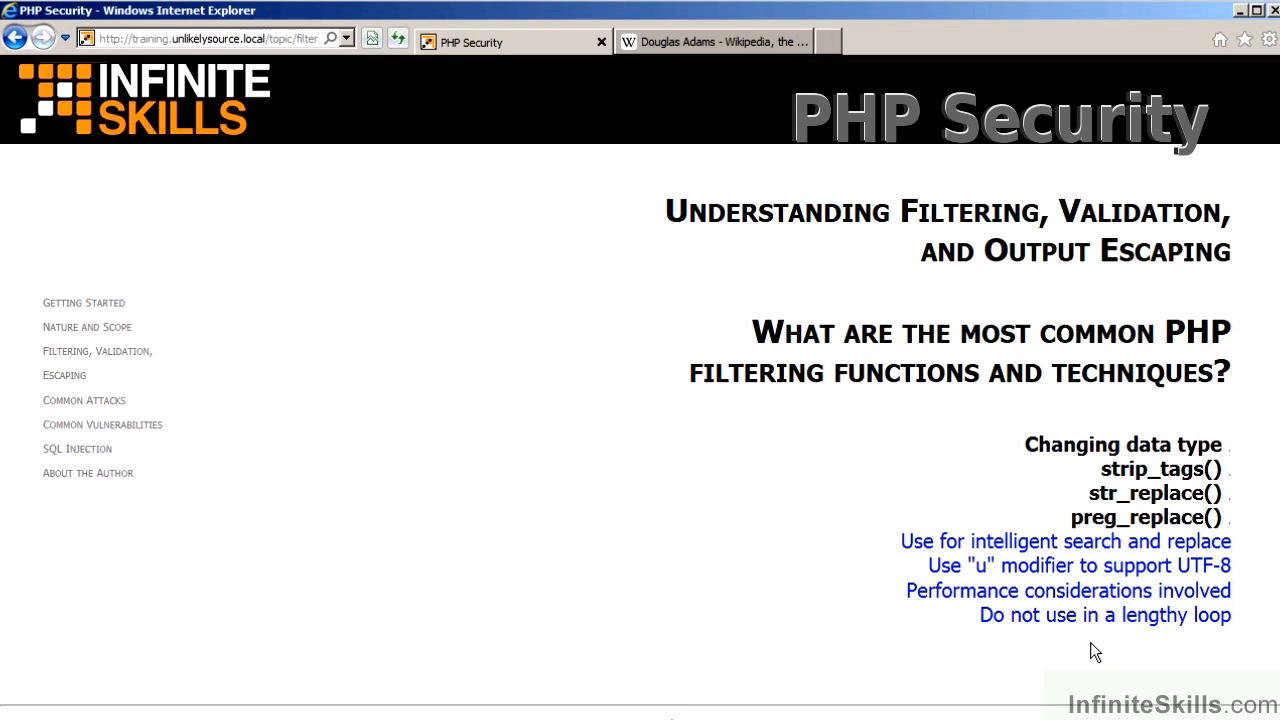
mouse_move(1044, 564)
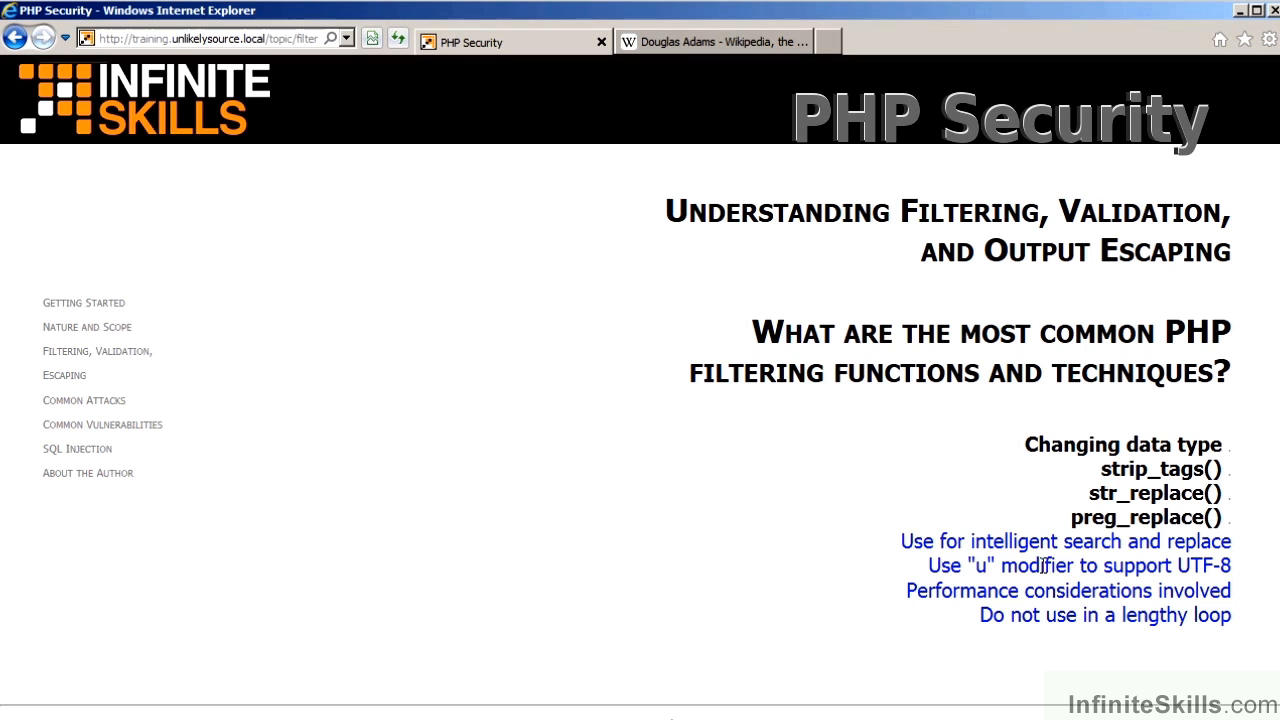
mouse_move(1096, 668)
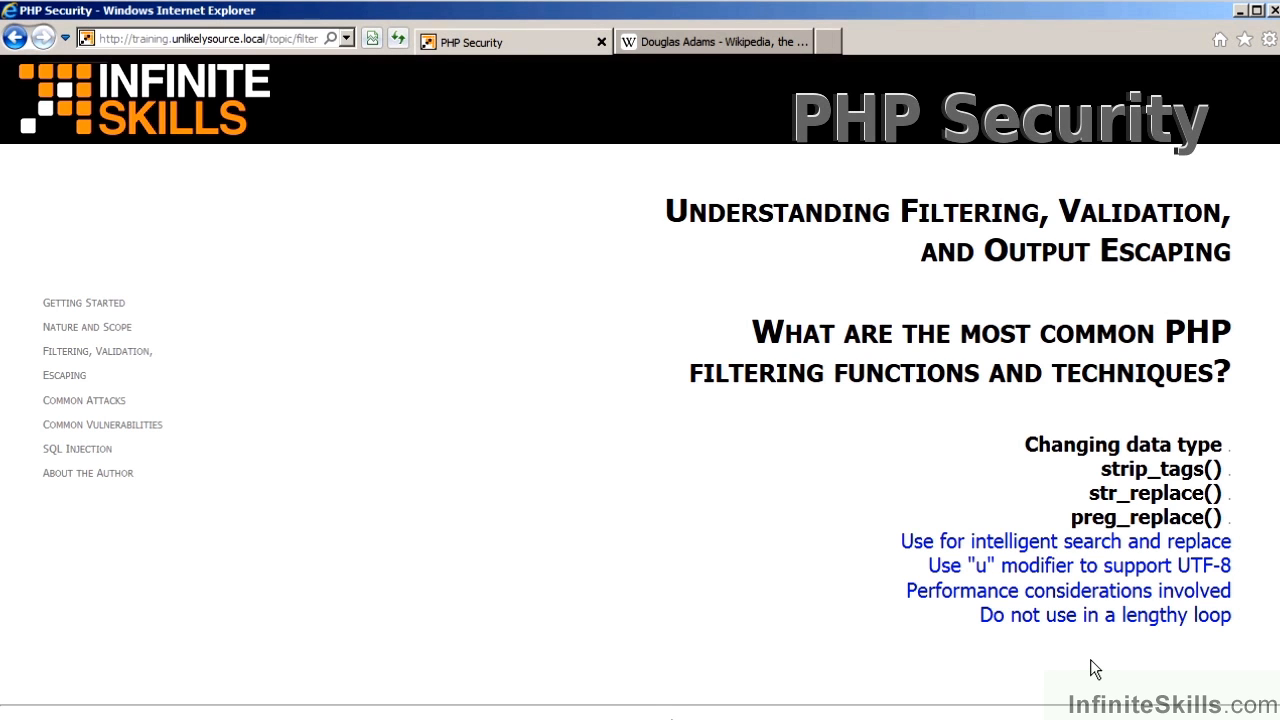